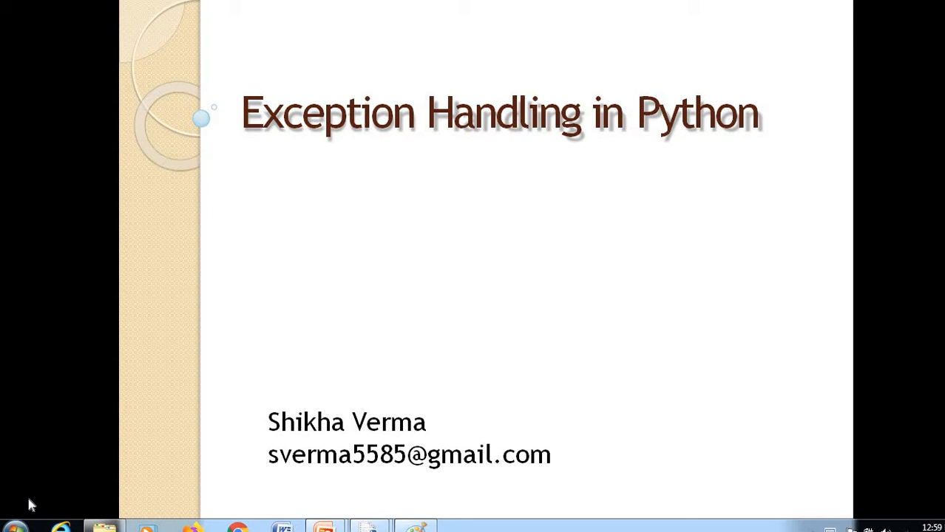
{"action": "mouse_move", "coordinate": [323, 378]}
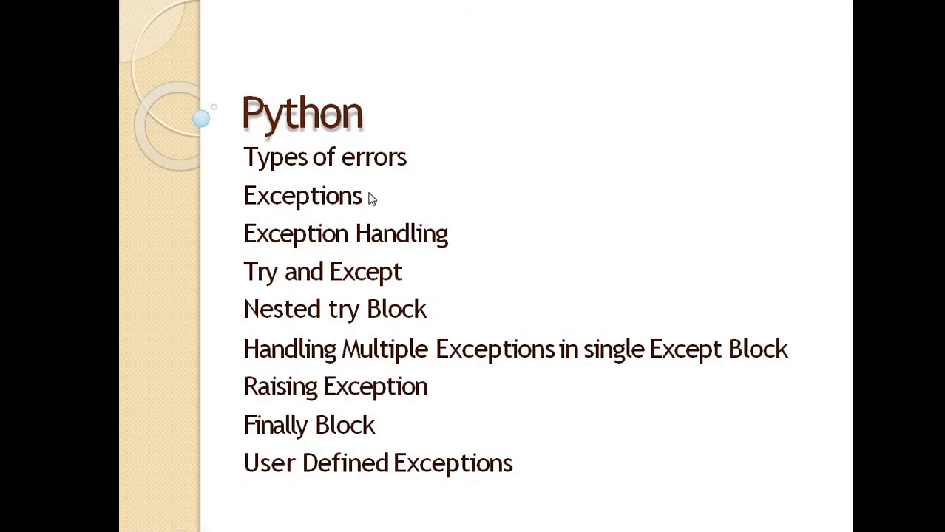
{"action": "mouse_move", "coordinate": [453, 315]}
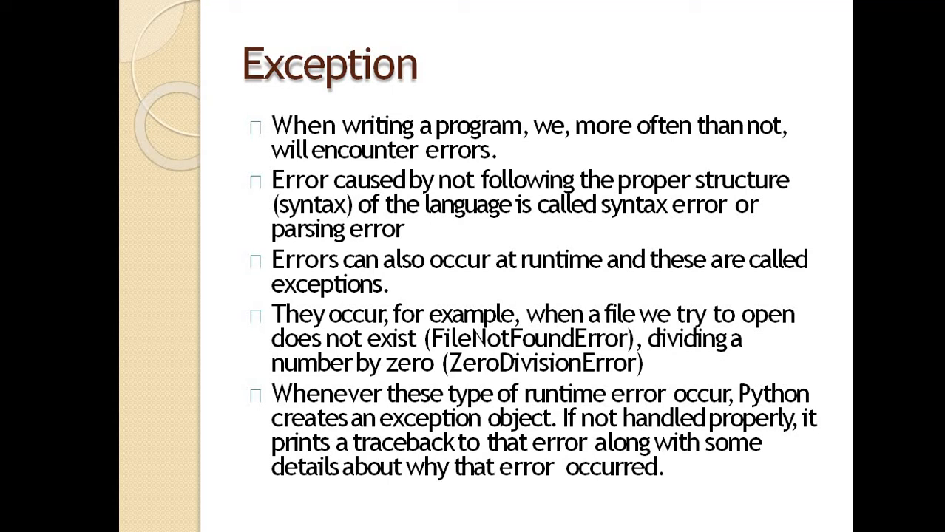
{"action": "mouse_move", "coordinate": [597, 287]}
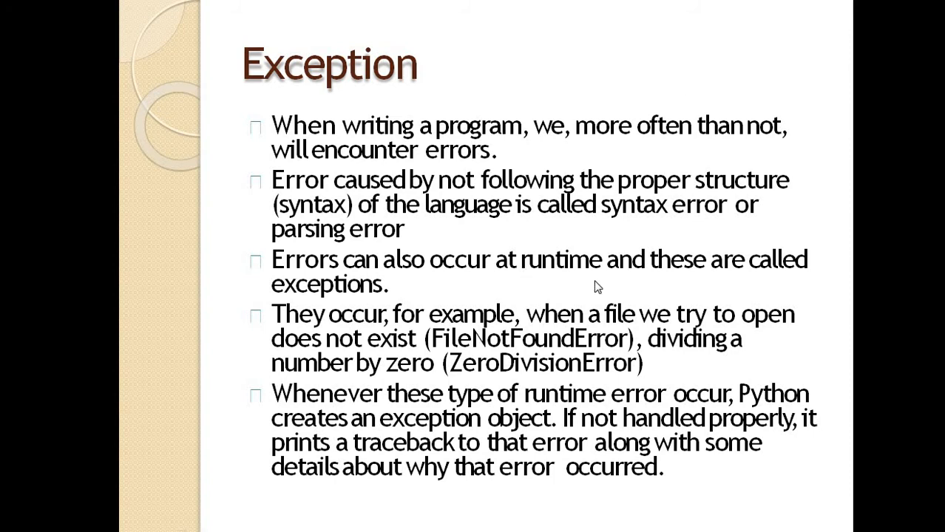
{"action": "mouse_move", "coordinate": [328, 296]}
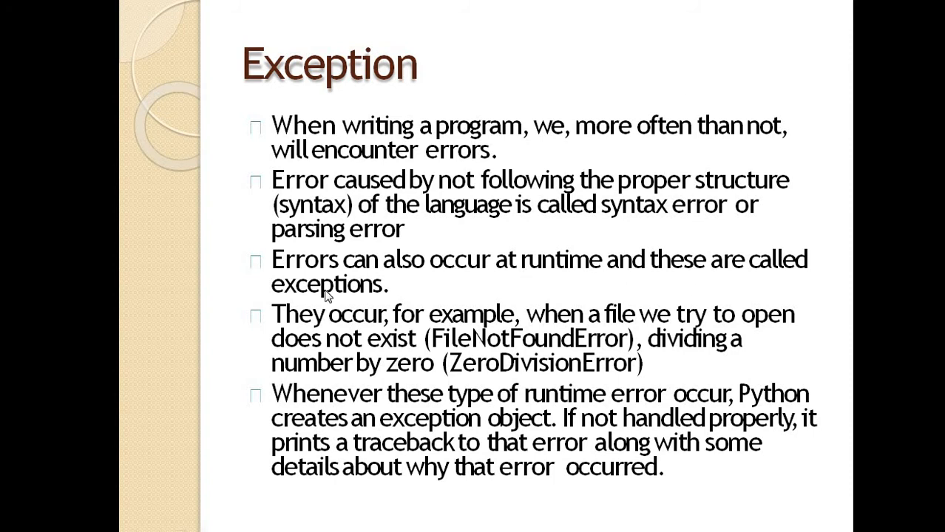
{"action": "mouse_move", "coordinate": [629, 368]}
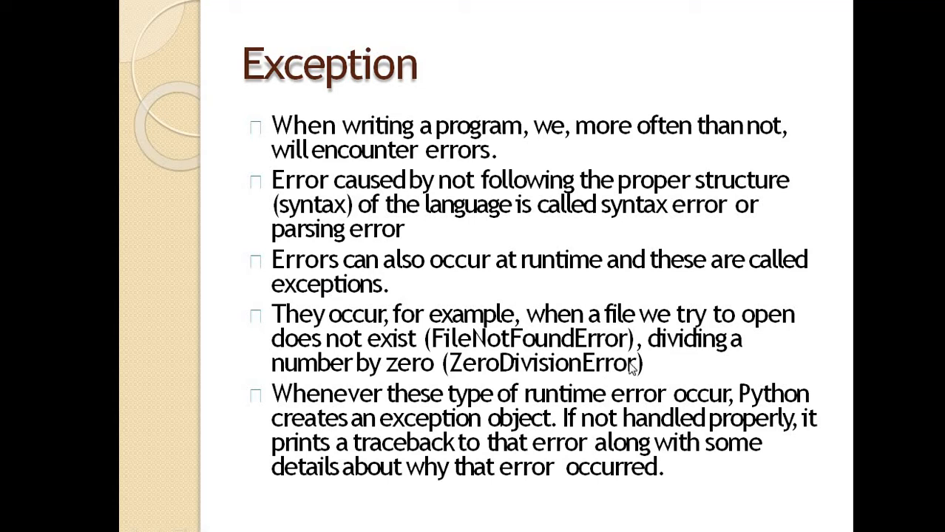
{"action": "mouse_move", "coordinate": [698, 348]}
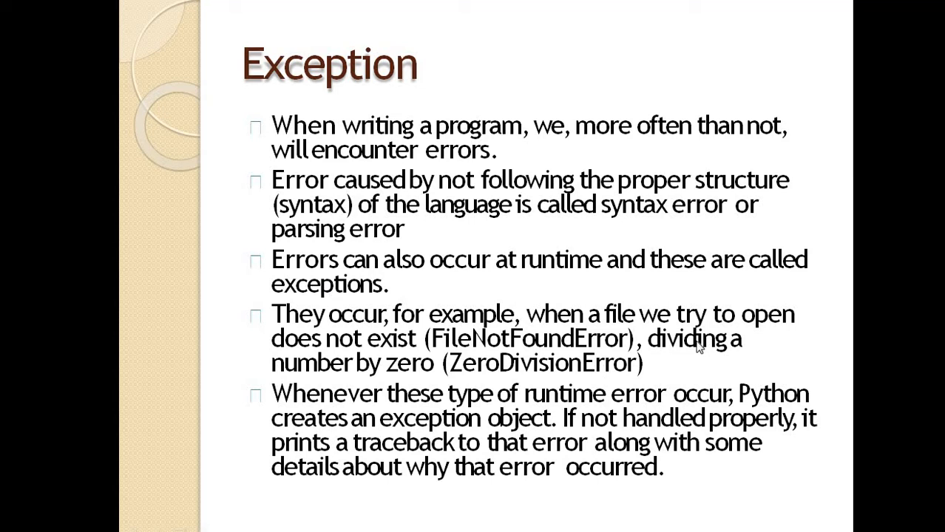
{"action": "mouse_move", "coordinate": [559, 377]}
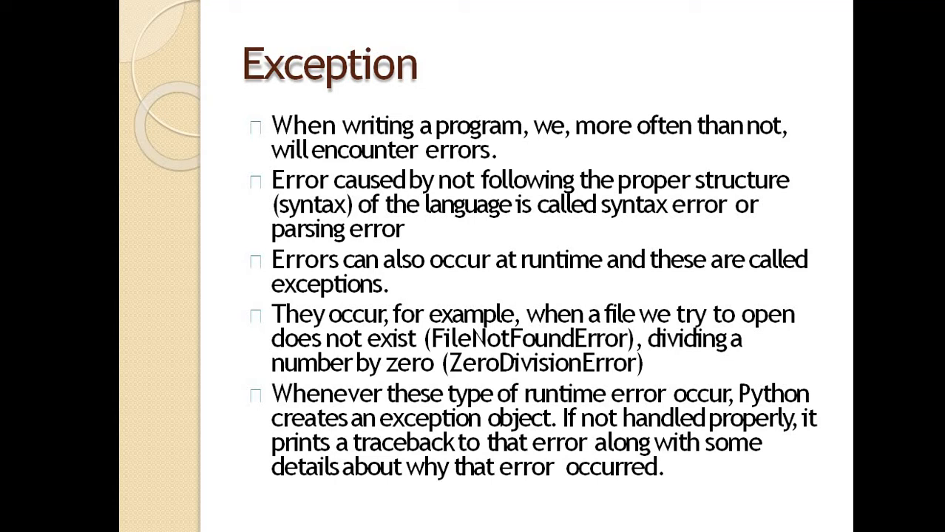
{"action": "mouse_move", "coordinate": [180, 267]}
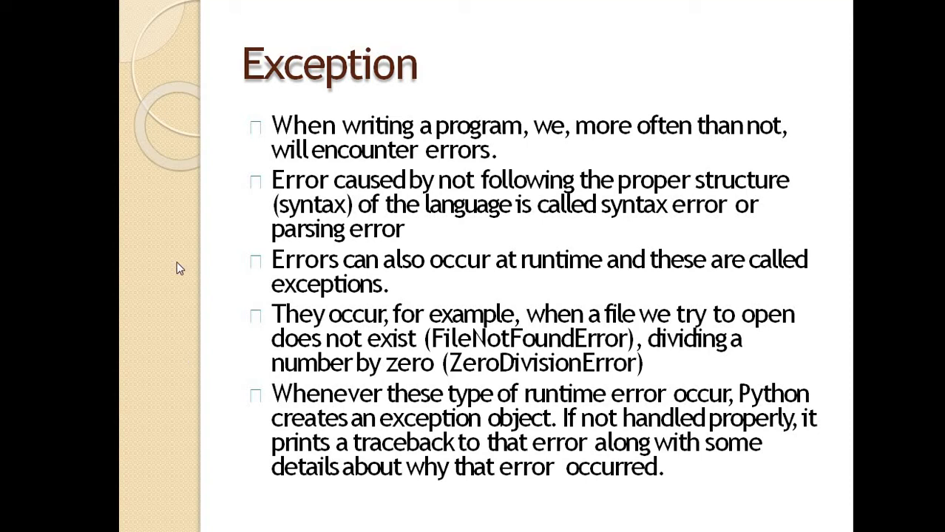
{"action": "mouse_move", "coordinate": [254, 195]}
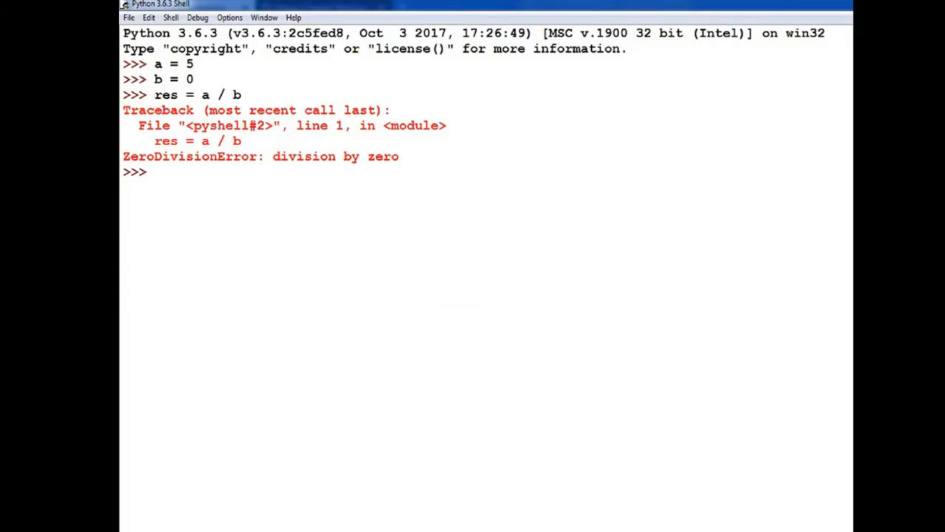
{"action": "mouse_move", "coordinate": [169, 180]}
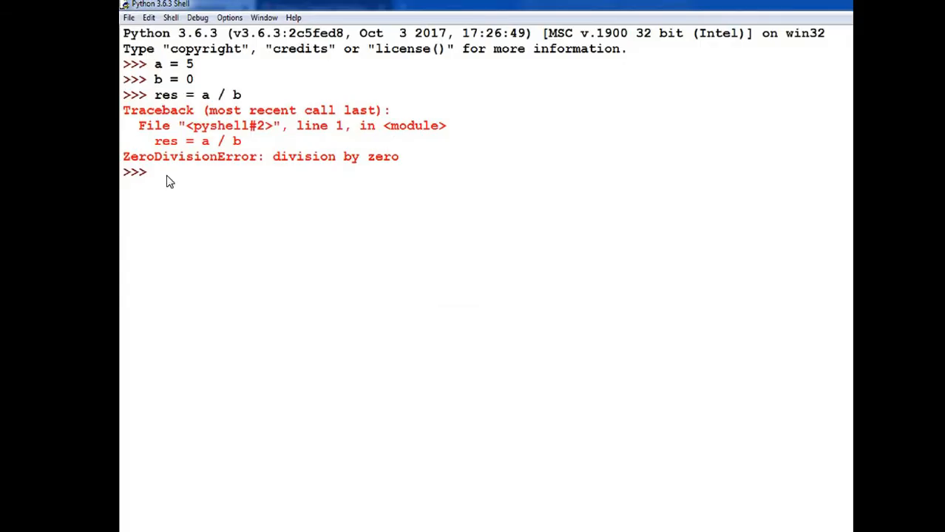
{"action": "mouse_move", "coordinate": [238, 107]}
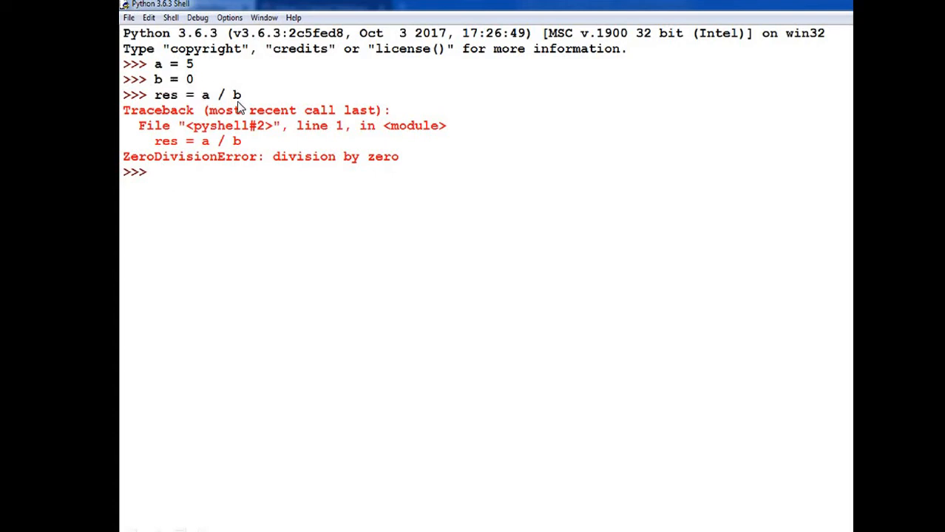
{"action": "mouse_move", "coordinate": [149, 173]}
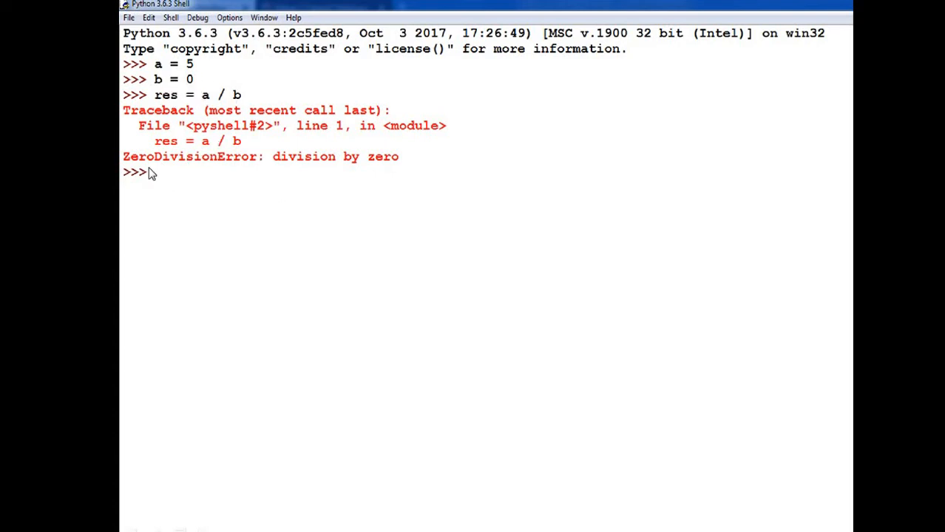
{"action": "mouse_move", "coordinate": [248, 178]}
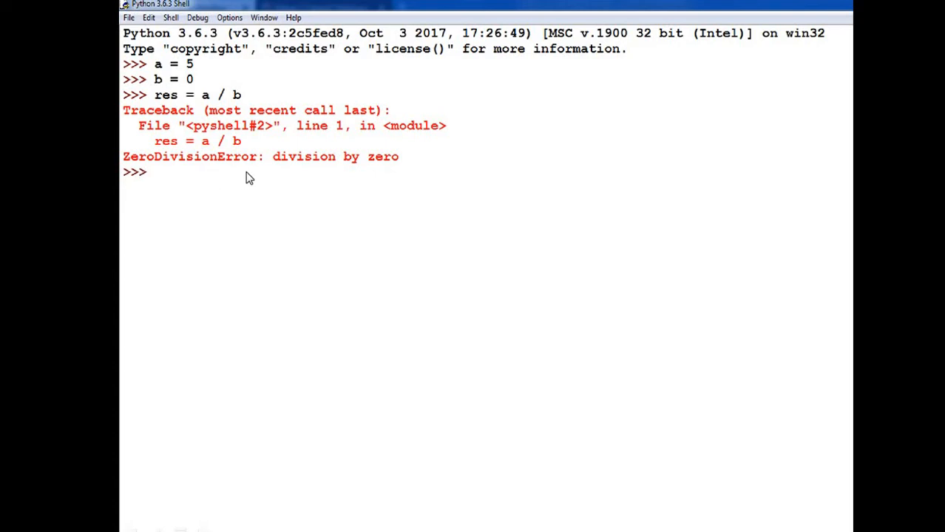
{"action": "mouse_move", "coordinate": [321, 166]}
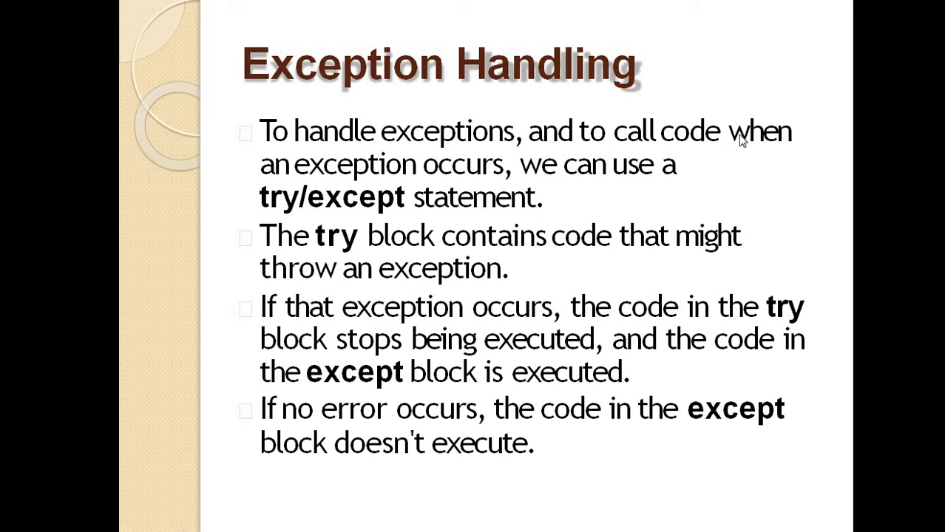
{"action": "mouse_move", "coordinate": [581, 210]}
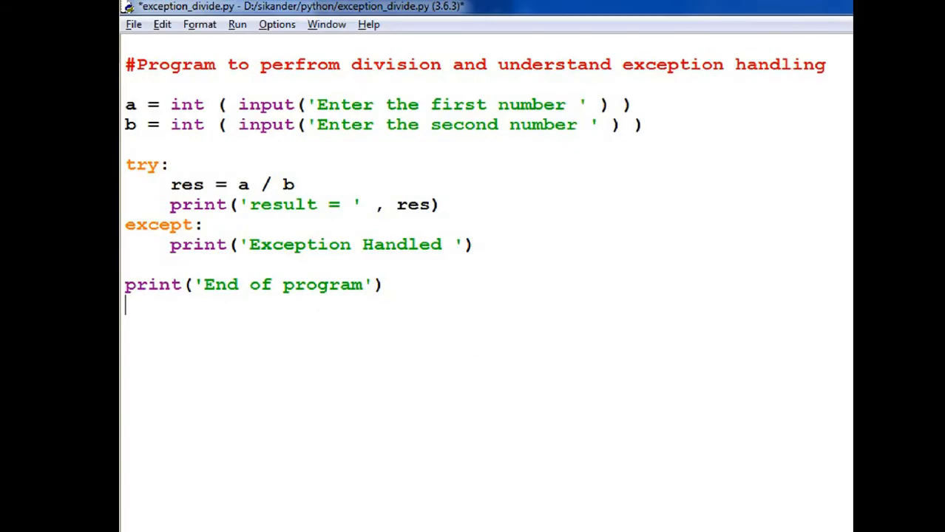
{"action": "mouse_move", "coordinate": [518, 91]}
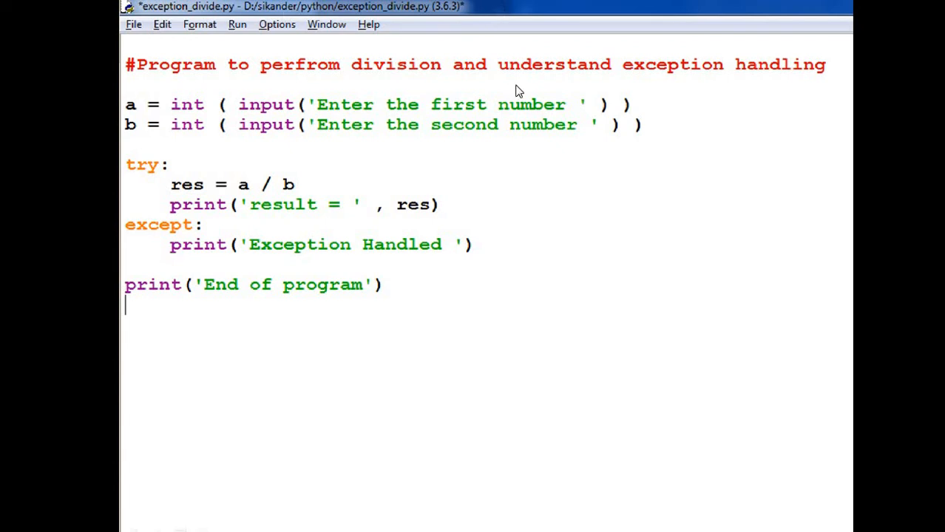
{"action": "mouse_move", "coordinate": [152, 235]}
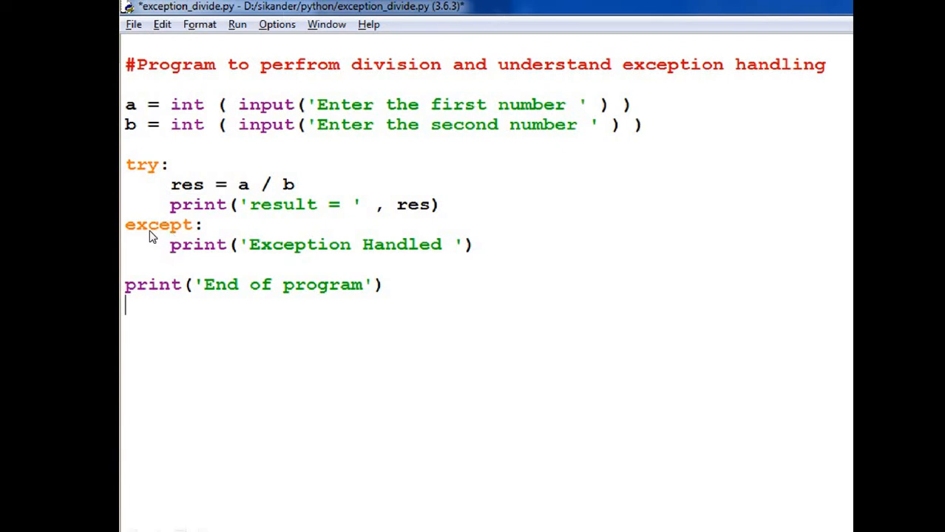
{"action": "mouse_move", "coordinate": [210, 191]}
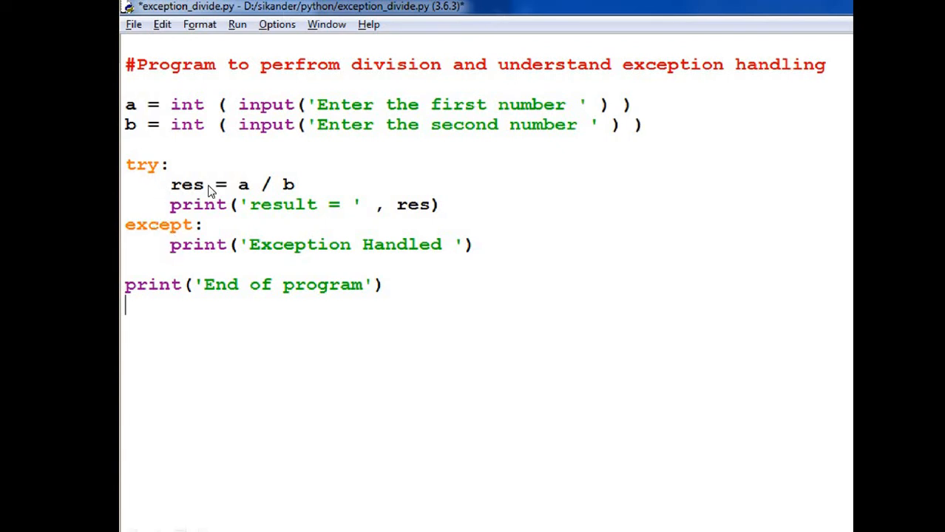
{"action": "mouse_move", "coordinate": [234, 206]}
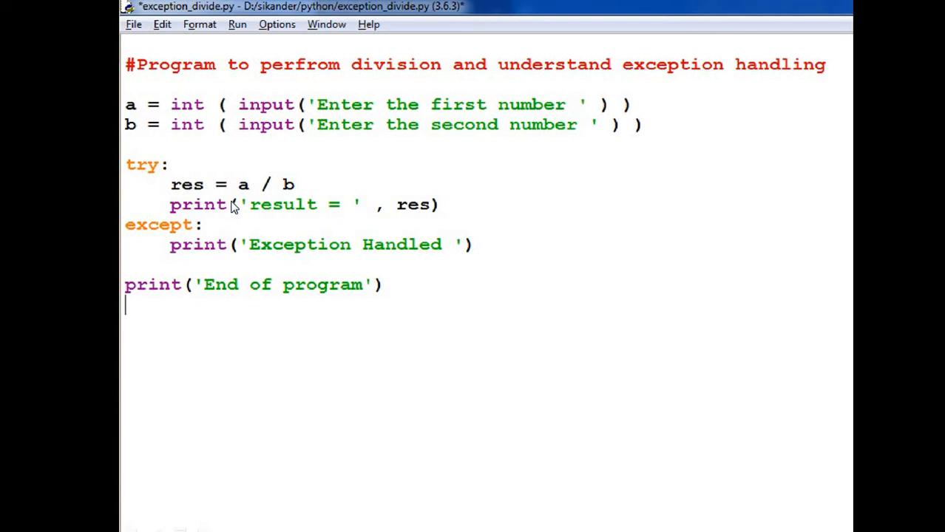
{"action": "mouse_move", "coordinate": [175, 233]}
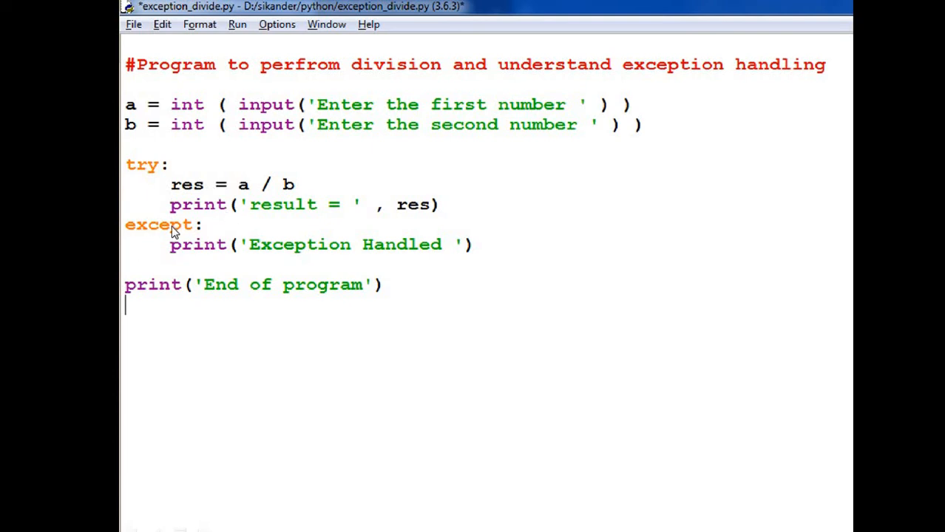
{"action": "mouse_move", "coordinate": [162, 252]}
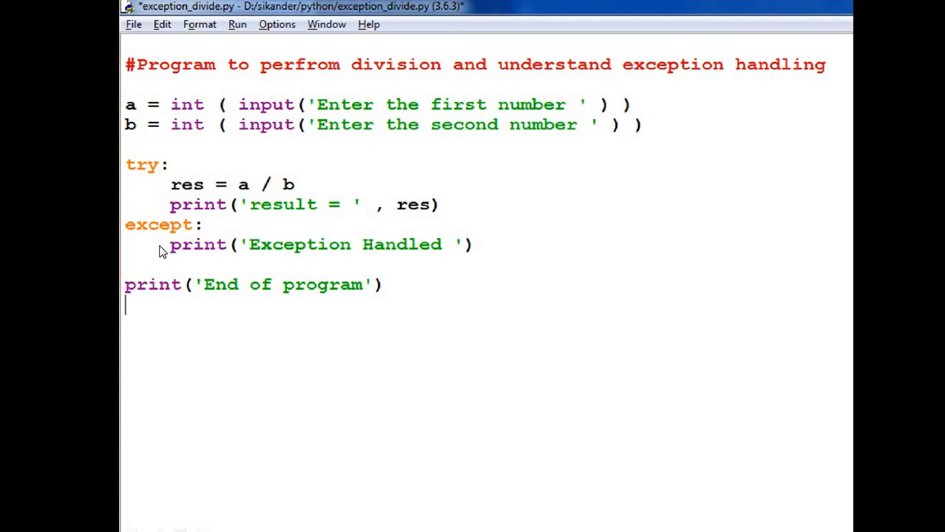
{"action": "mouse_move", "coordinate": [373, 272]}
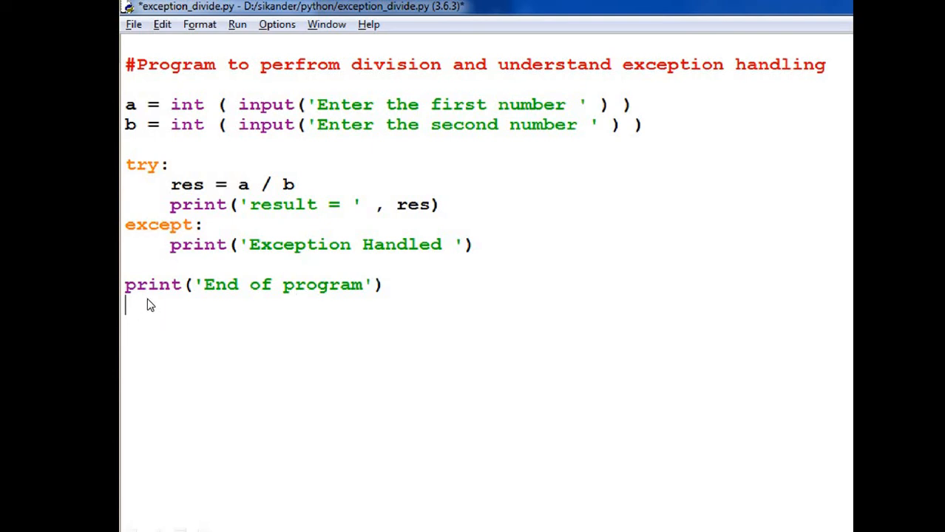
{"action": "mouse_move", "coordinate": [145, 309]}
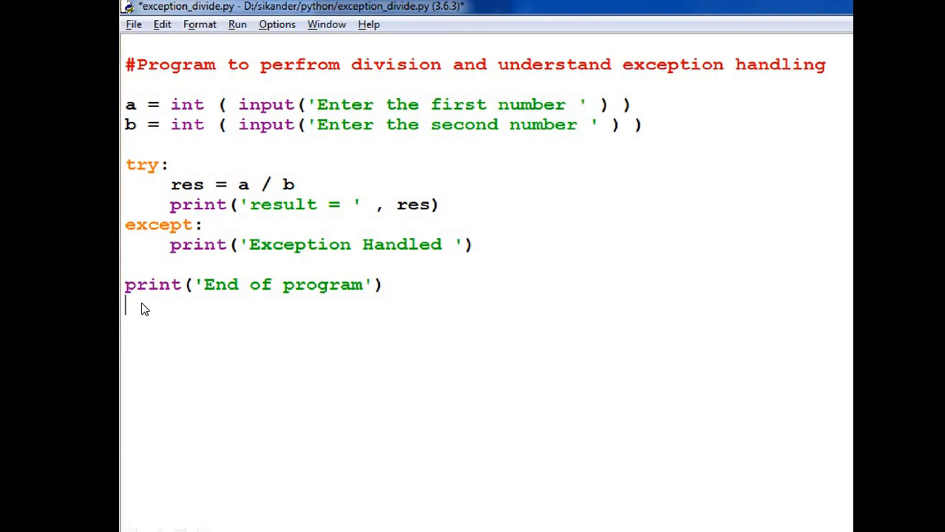
{"action": "mouse_move", "coordinate": [245, 179]}
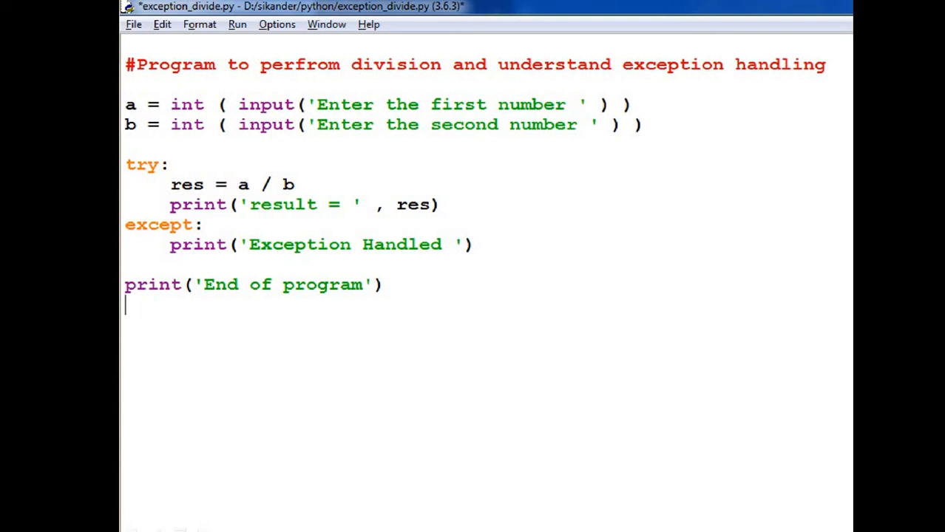
{"action": "mouse_move", "coordinate": [352, 201]}
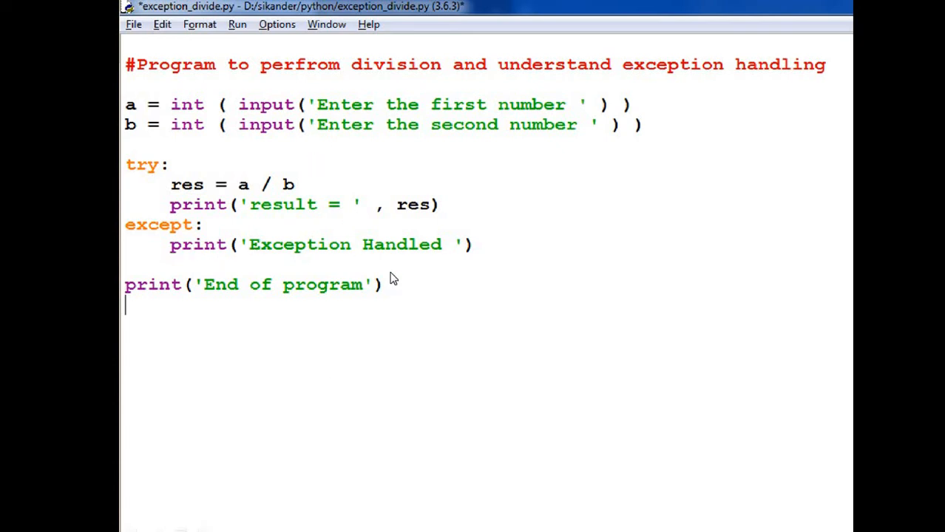
{"action": "mouse_move", "coordinate": [338, 198]}
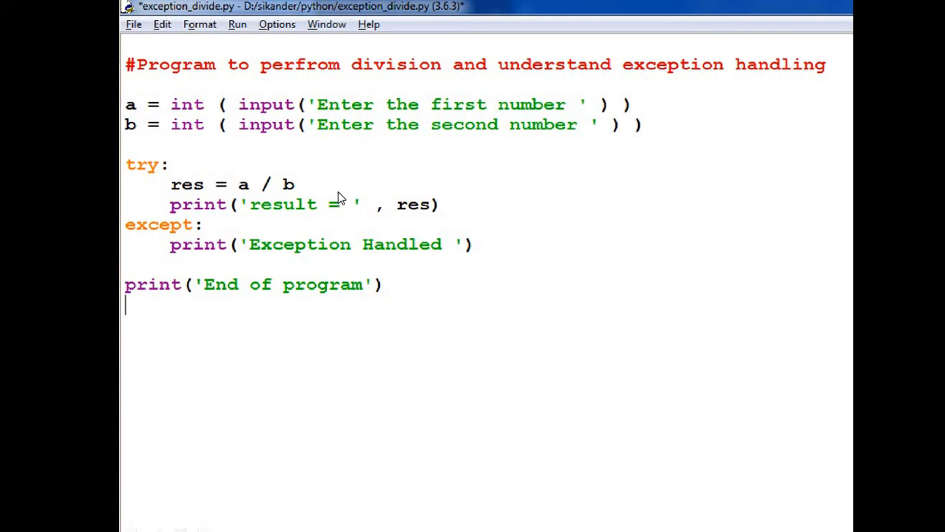
{"action": "mouse_move", "coordinate": [267, 234]}
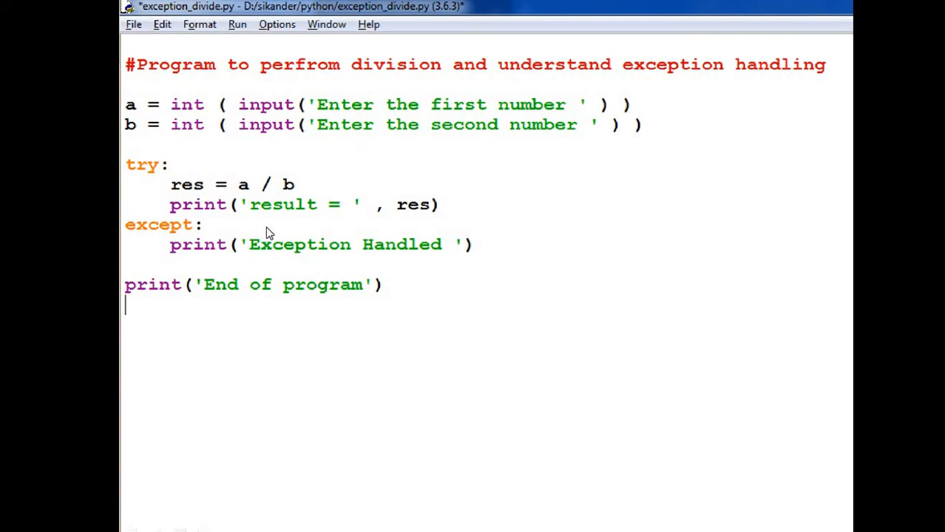
{"action": "mouse_move", "coordinate": [235, 246]}
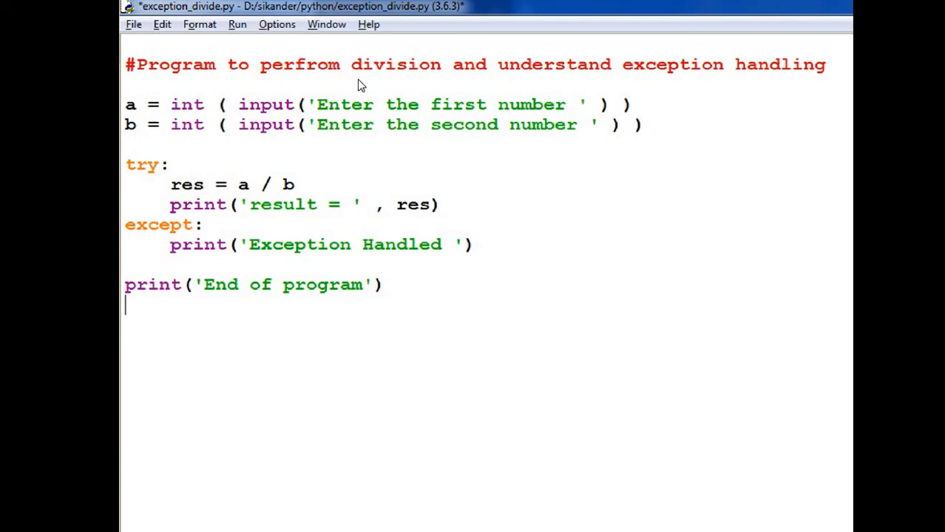
{"action": "mouse_move", "coordinate": [229, 247]}
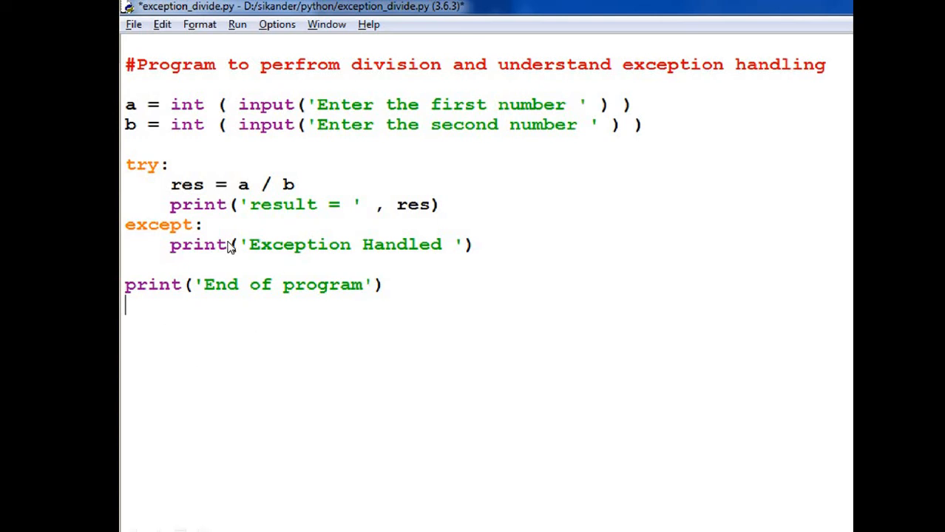
{"action": "mouse_move", "coordinate": [155, 210]}
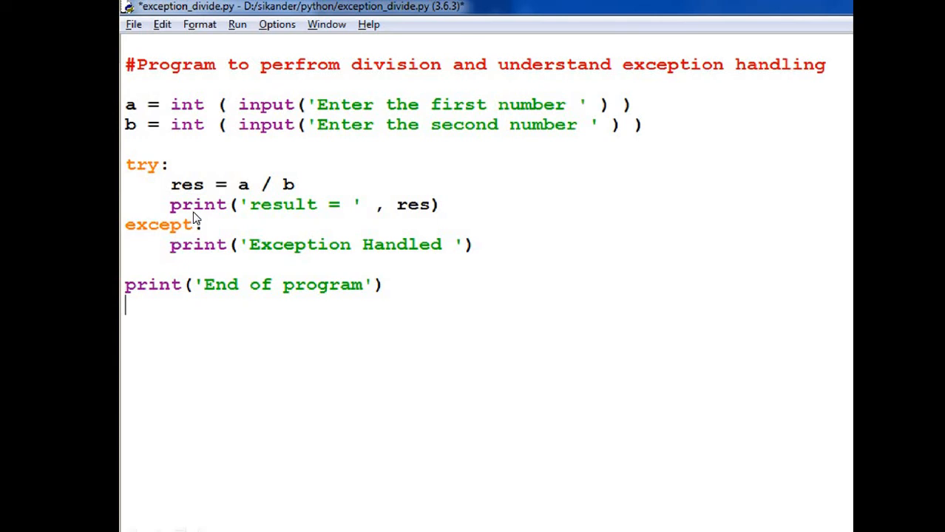
{"action": "mouse_move", "coordinate": [198, 250]}
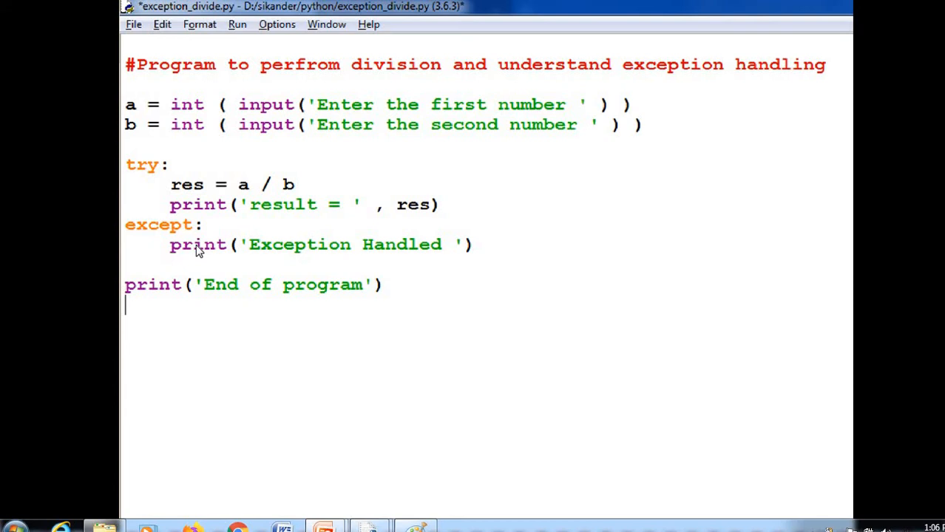
{"action": "mouse_move", "coordinate": [412, 257]}
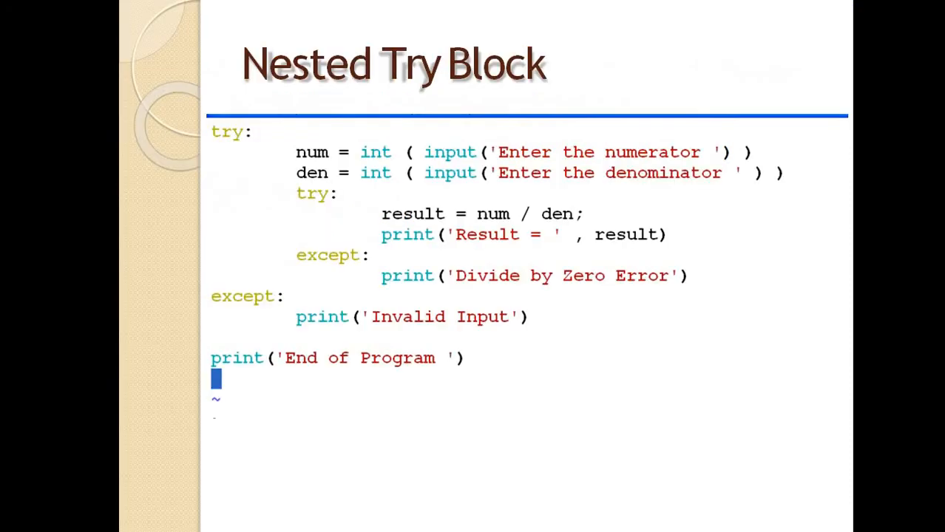
{"action": "mouse_move", "coordinate": [163, 350]}
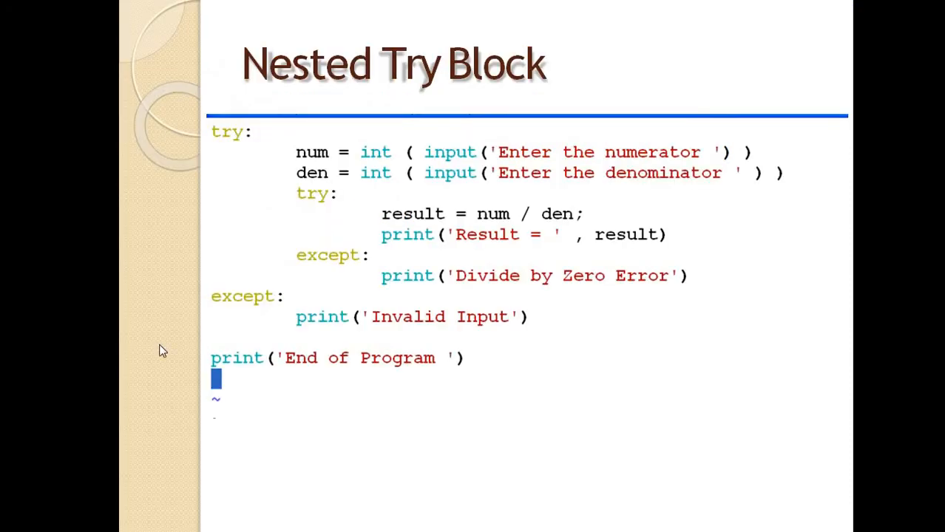
{"action": "mouse_move", "coordinate": [323, 216]}
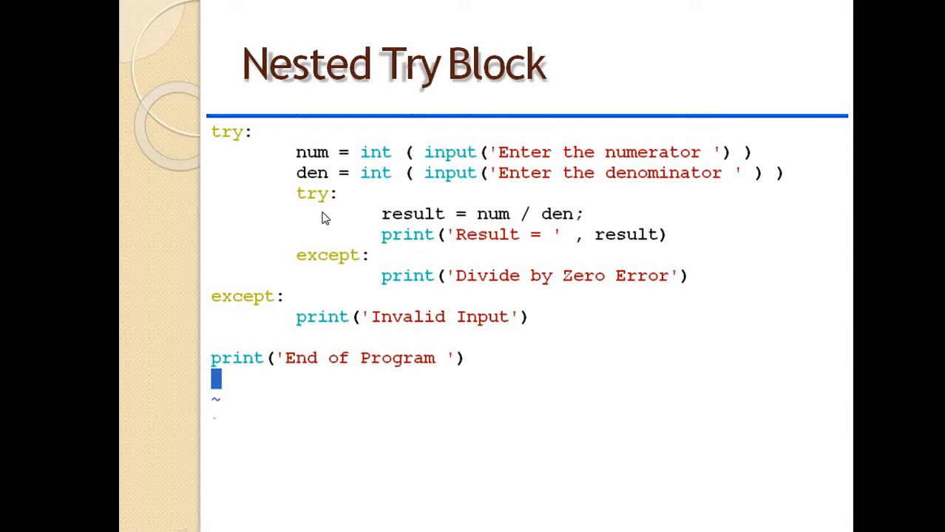
{"action": "mouse_move", "coordinate": [413, 146]}
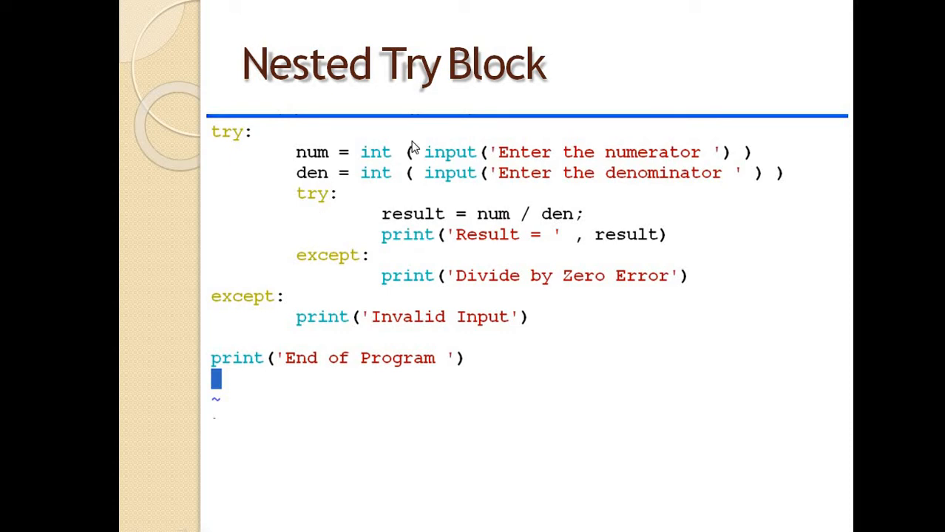
{"action": "mouse_move", "coordinate": [334, 264]}
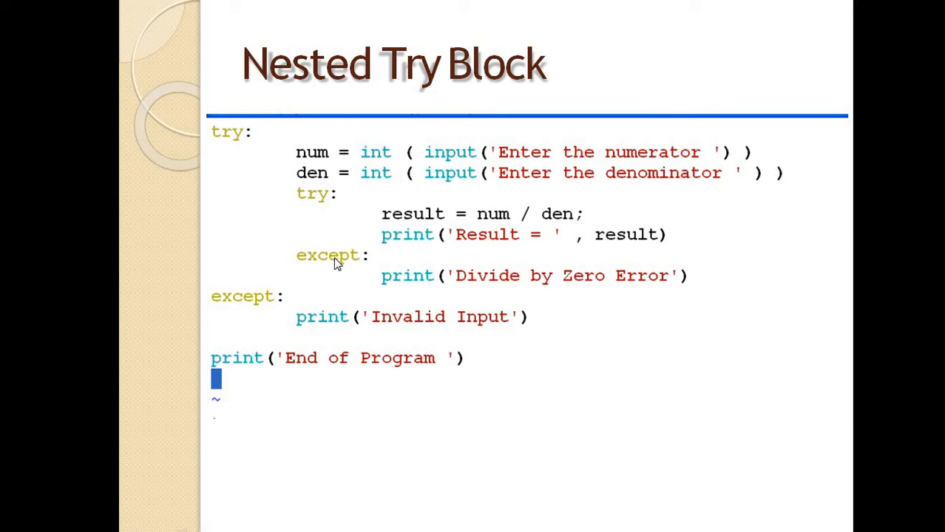
{"action": "mouse_move", "coordinate": [263, 213]}
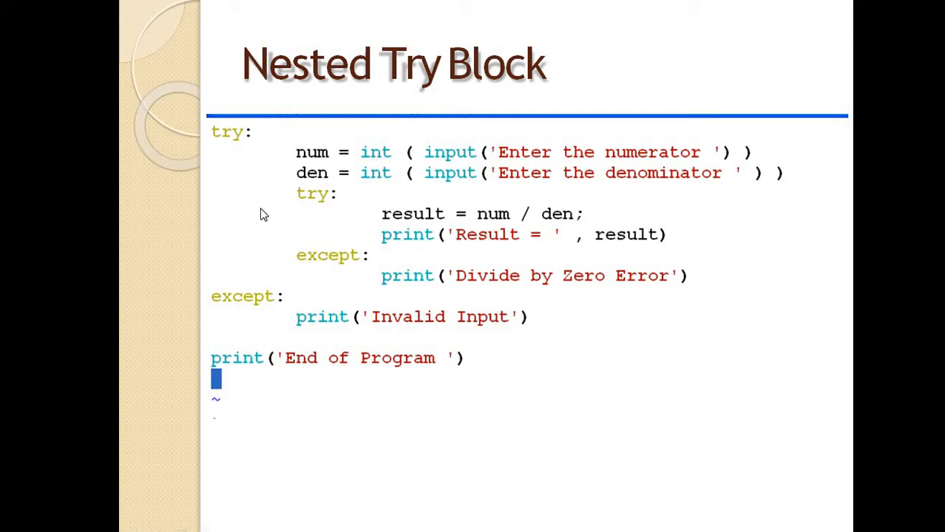
{"action": "mouse_move", "coordinate": [314, 340]}
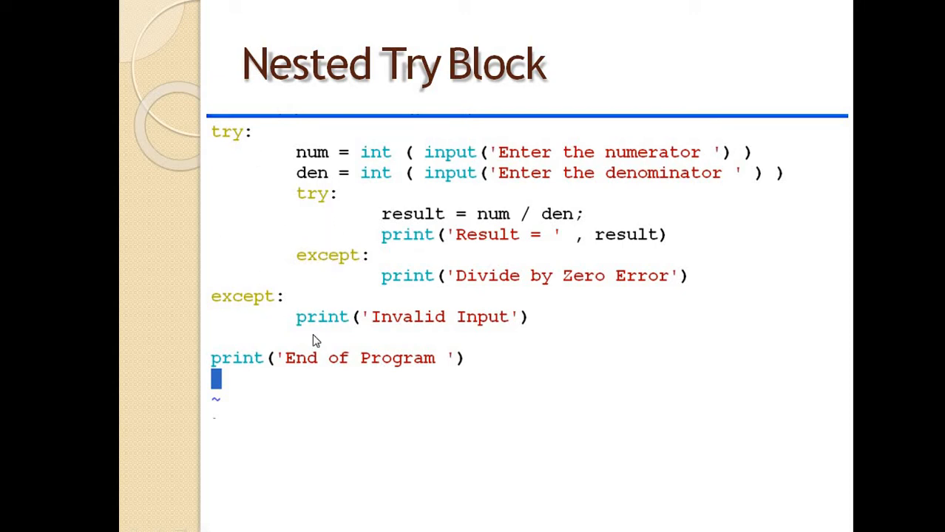
{"action": "mouse_move", "coordinate": [248, 299]}
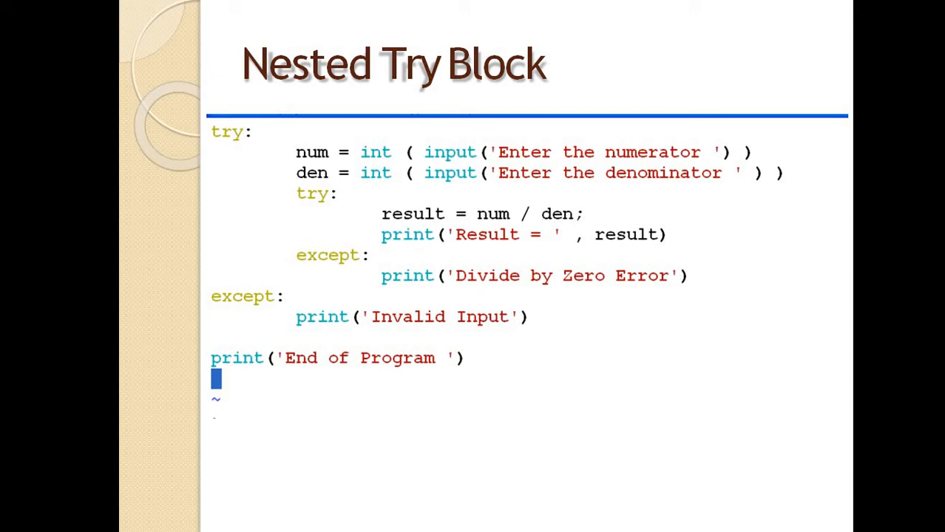
{"action": "mouse_move", "coordinate": [269, 142]}
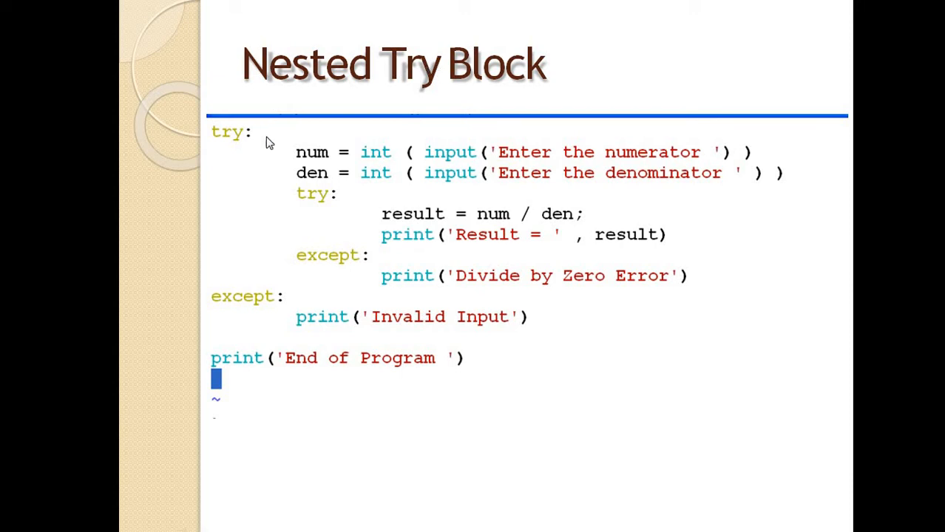
{"action": "mouse_move", "coordinate": [336, 199]}
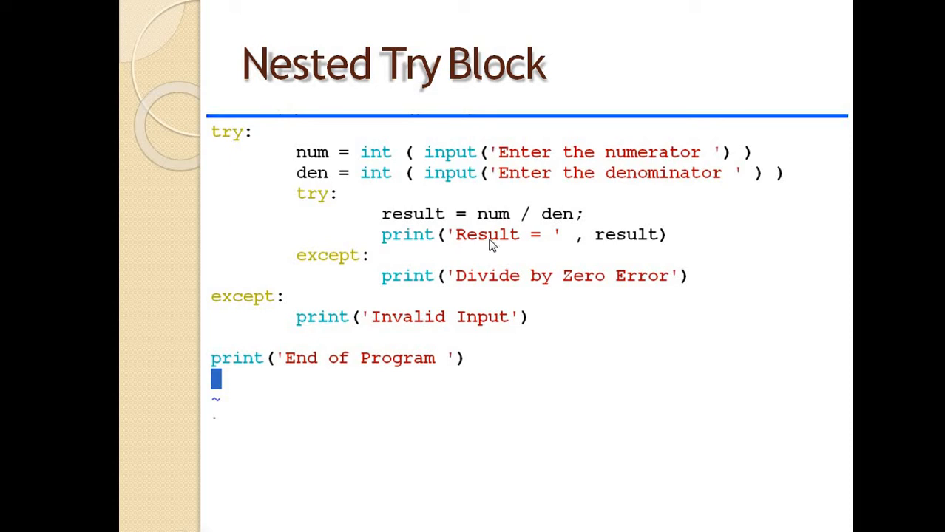
{"action": "mouse_move", "coordinate": [501, 238]}
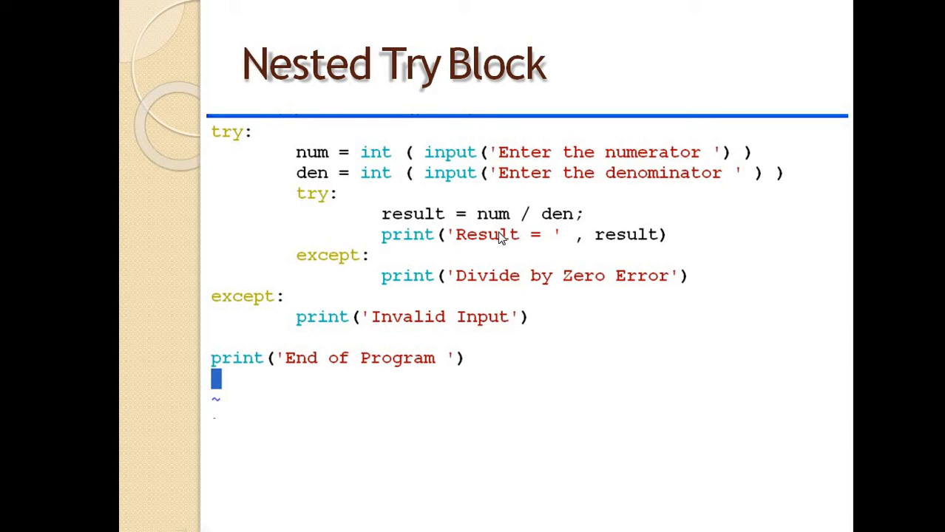
{"action": "mouse_move", "coordinate": [514, 302]}
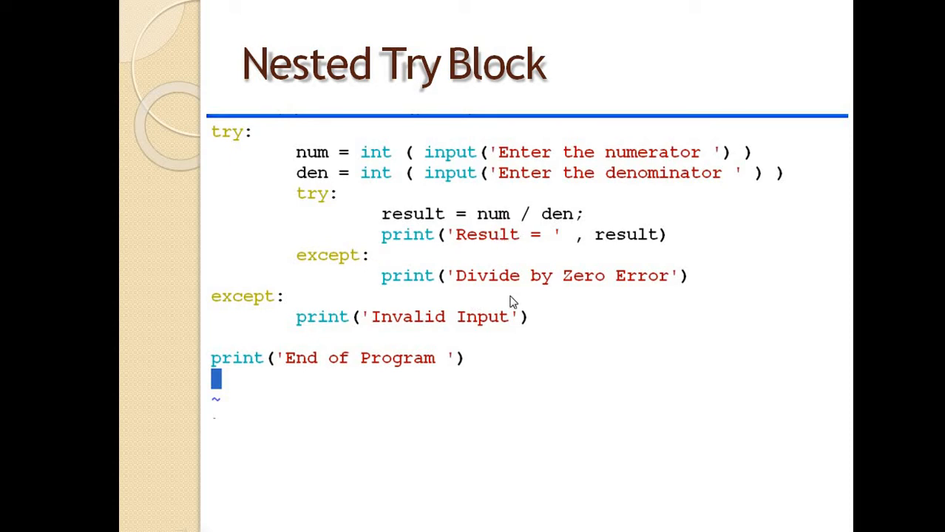
{"action": "mouse_move", "coordinate": [482, 285]}
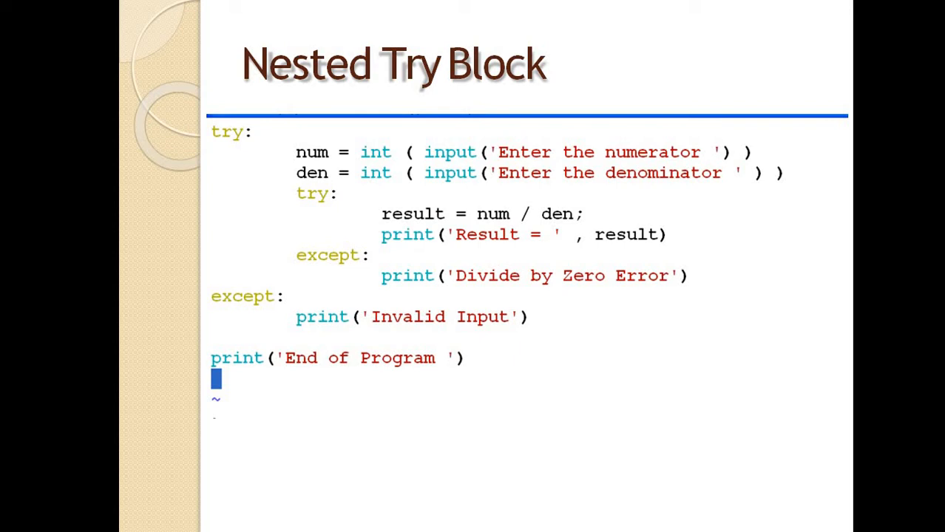
{"action": "mouse_move", "coordinate": [313, 227]}
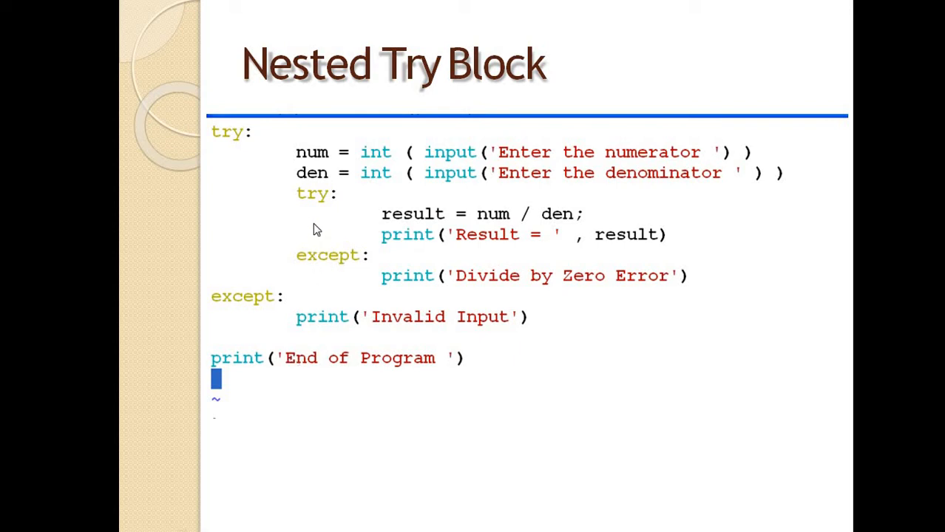
{"action": "mouse_move", "coordinate": [255, 328]}
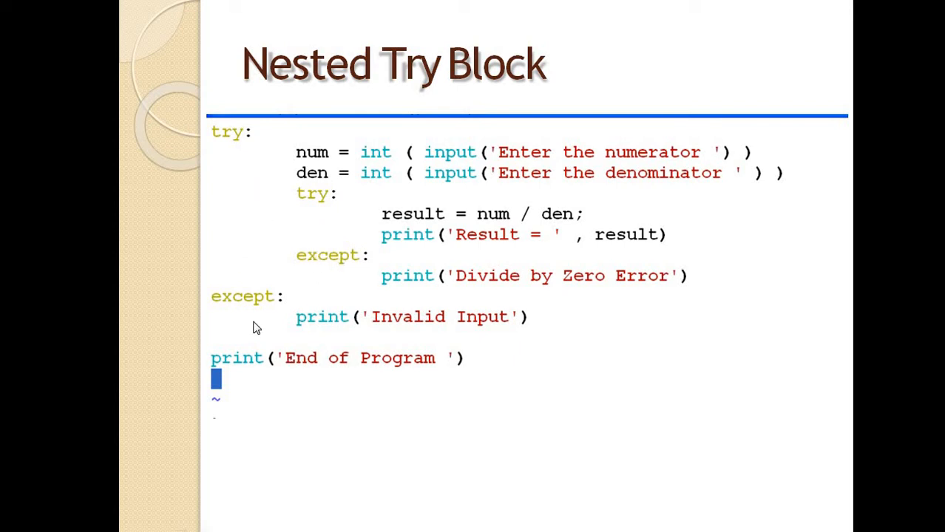
{"action": "mouse_move", "coordinate": [315, 377]}
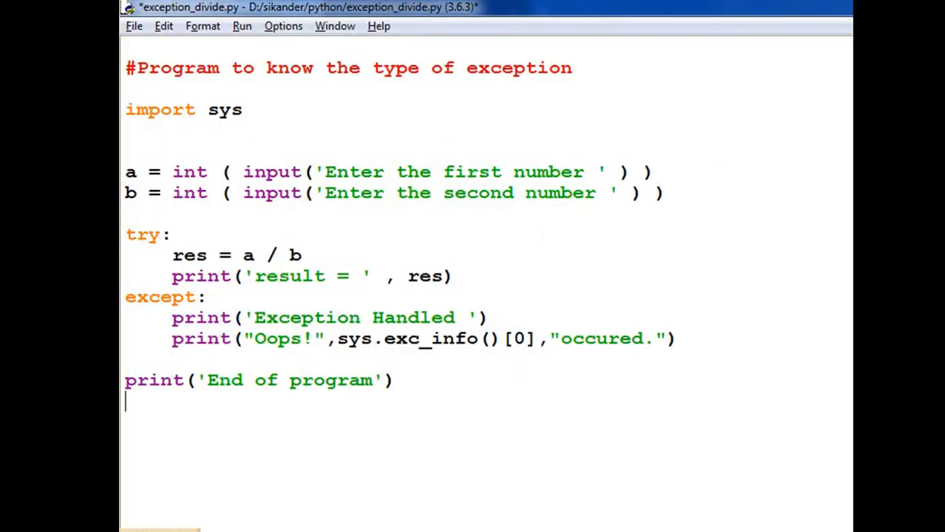
{"action": "mouse_move", "coordinate": [355, 243]}
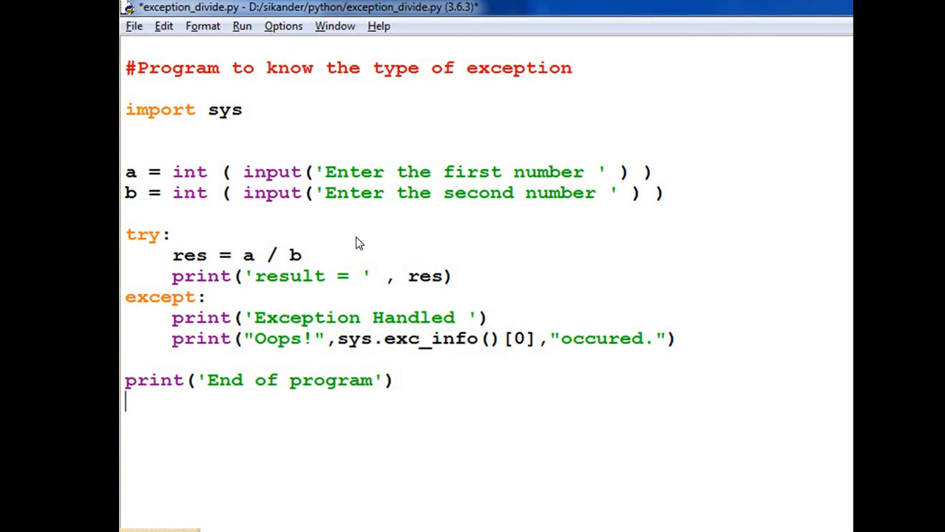
{"action": "mouse_move", "coordinate": [508, 94]}
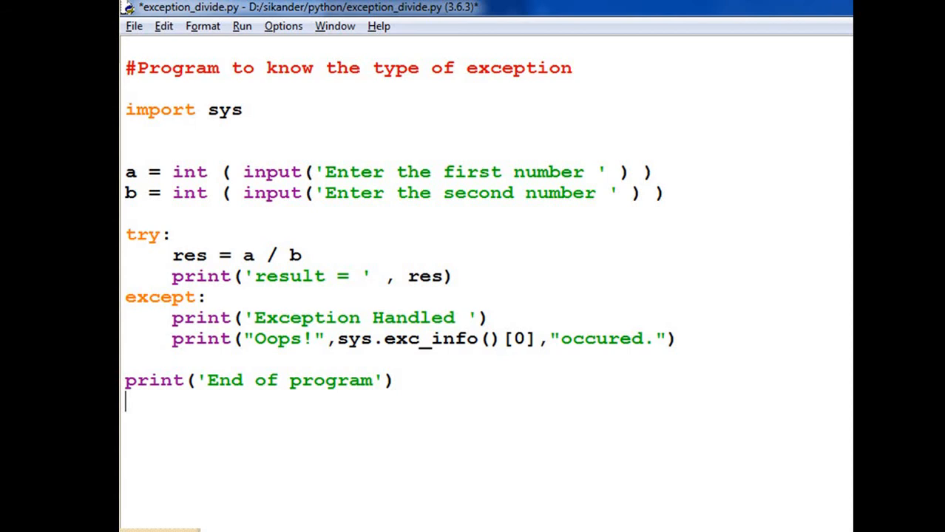
{"action": "mouse_move", "coordinate": [372, 349]}
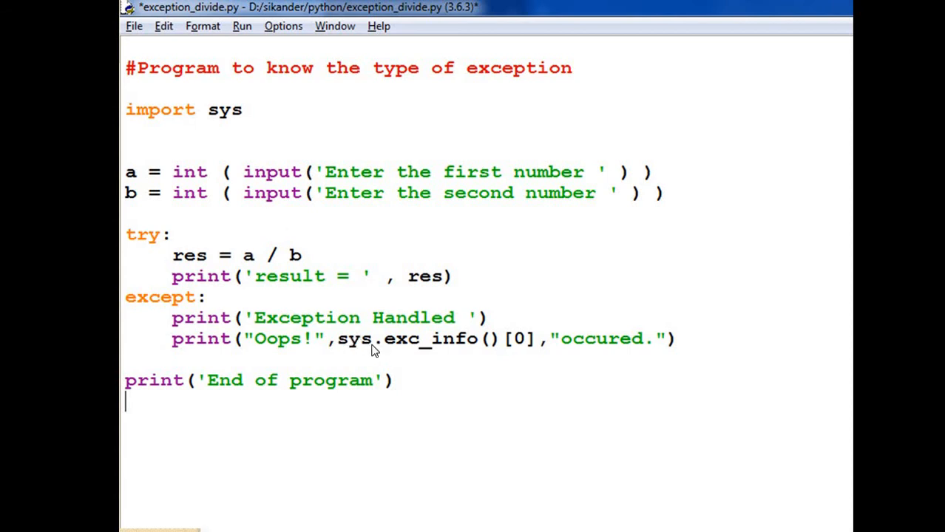
{"action": "mouse_move", "coordinate": [452, 358]}
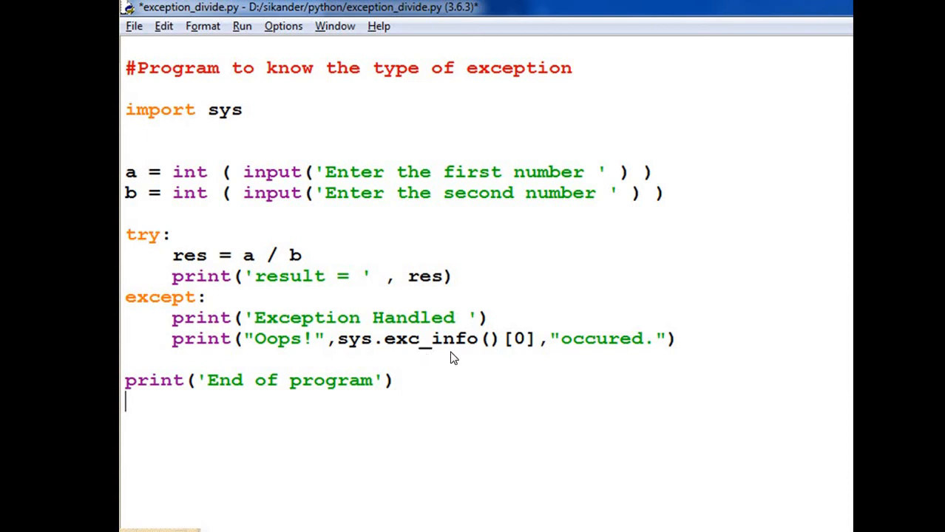
{"action": "mouse_move", "coordinate": [522, 355]}
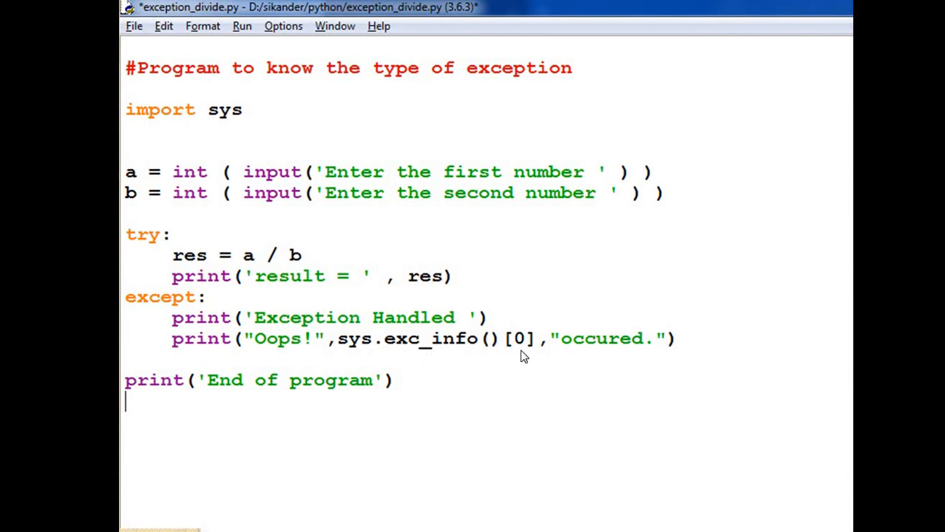
{"action": "mouse_move", "coordinate": [564, 364]}
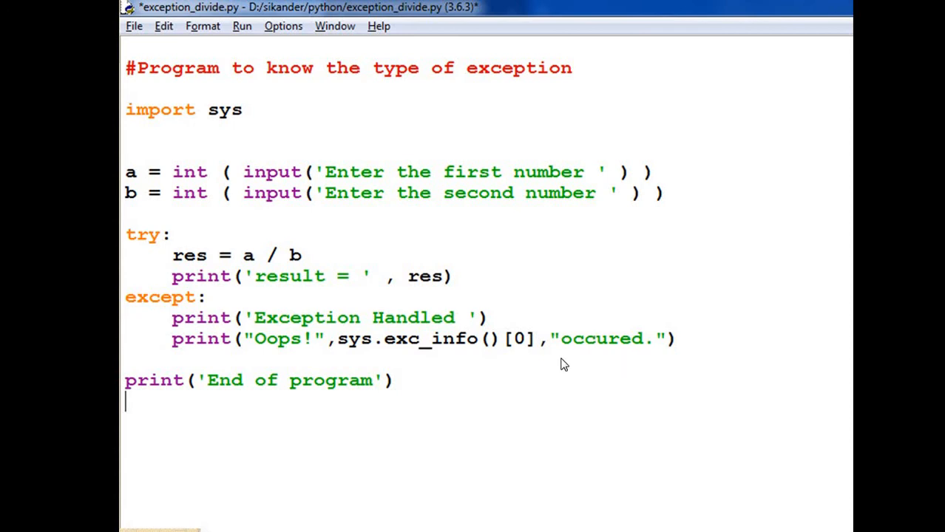
{"action": "mouse_move", "coordinate": [373, 337]}
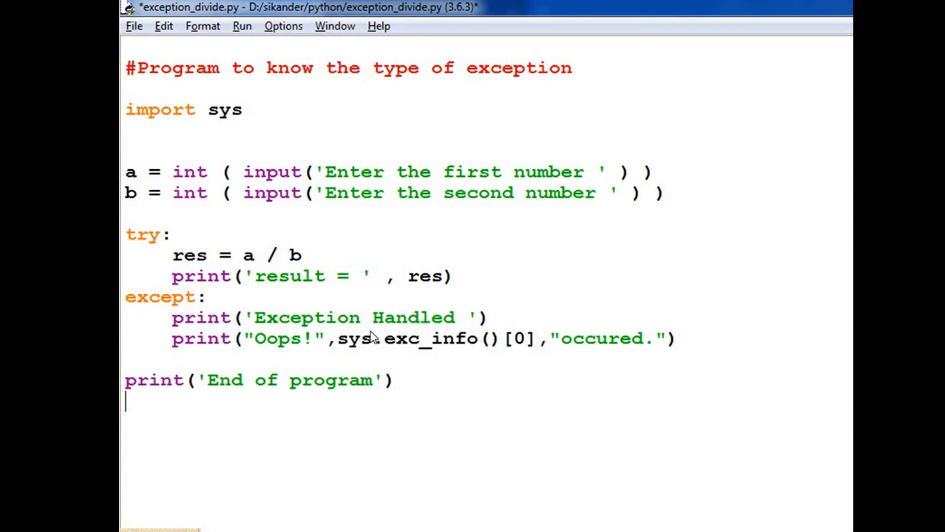
{"action": "mouse_move", "coordinate": [337, 330]}
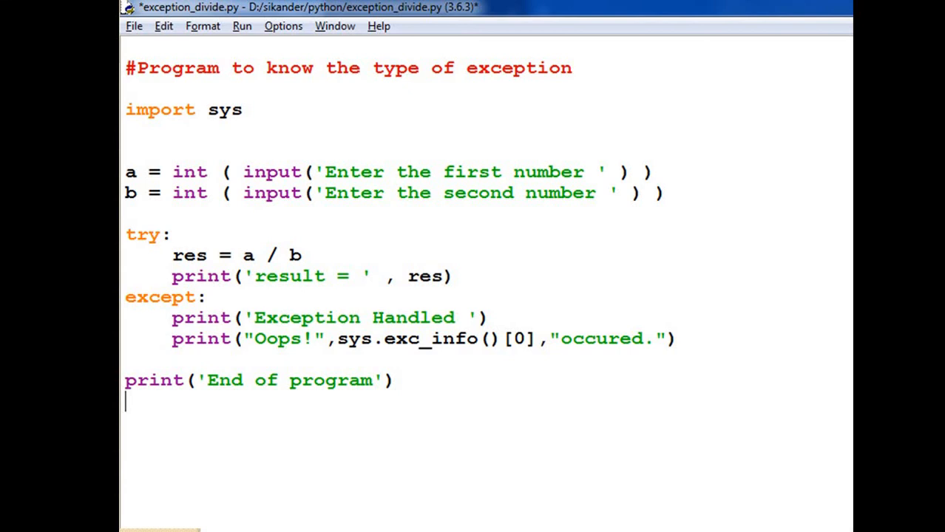
{"action": "mouse_move", "coordinate": [408, 311]}
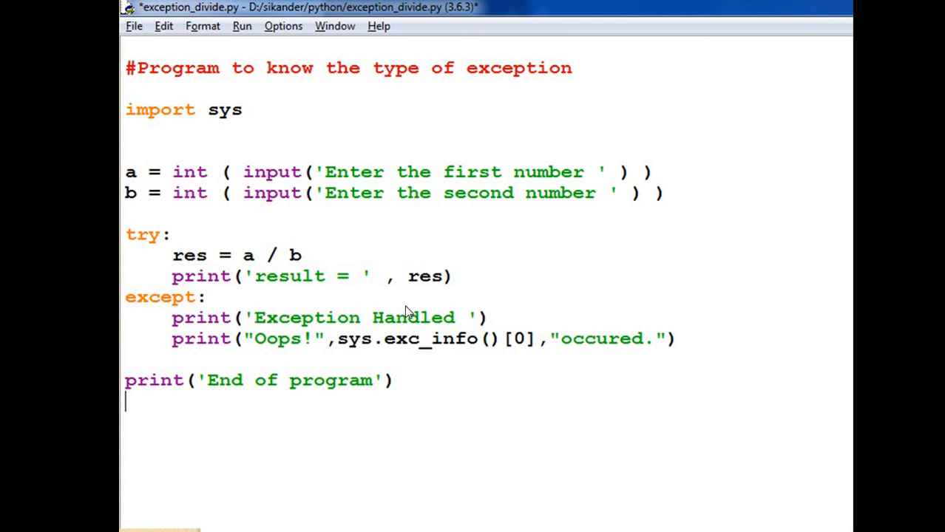
{"action": "mouse_move", "coordinate": [362, 347]}
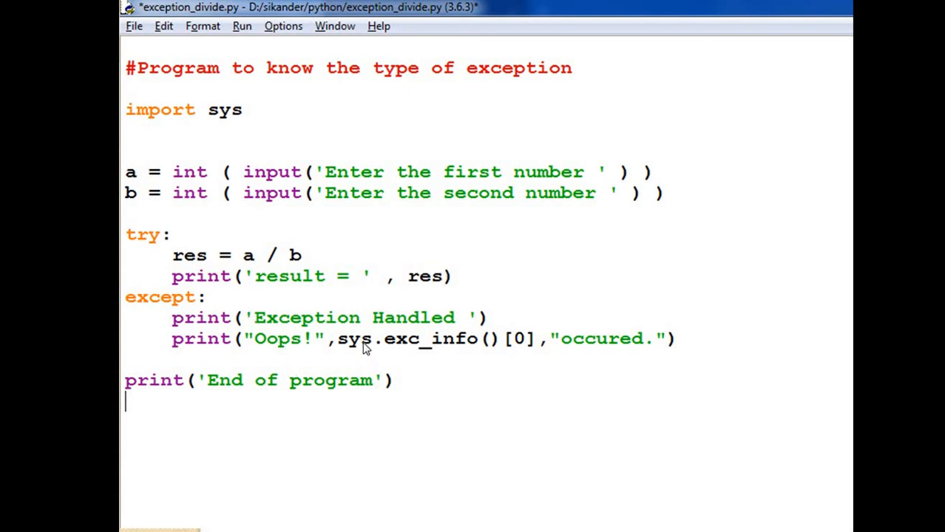
{"action": "mouse_move", "coordinate": [254, 201]}
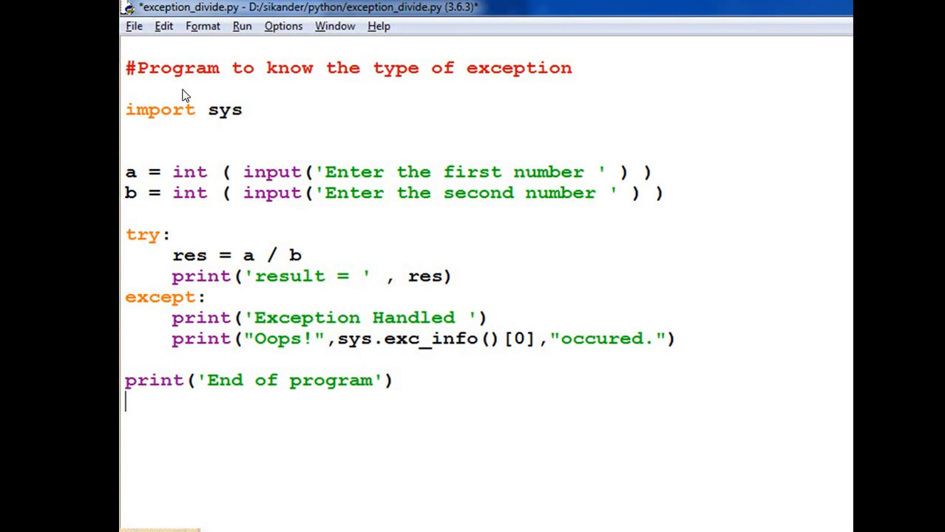
{"action": "mouse_move", "coordinate": [219, 115]}
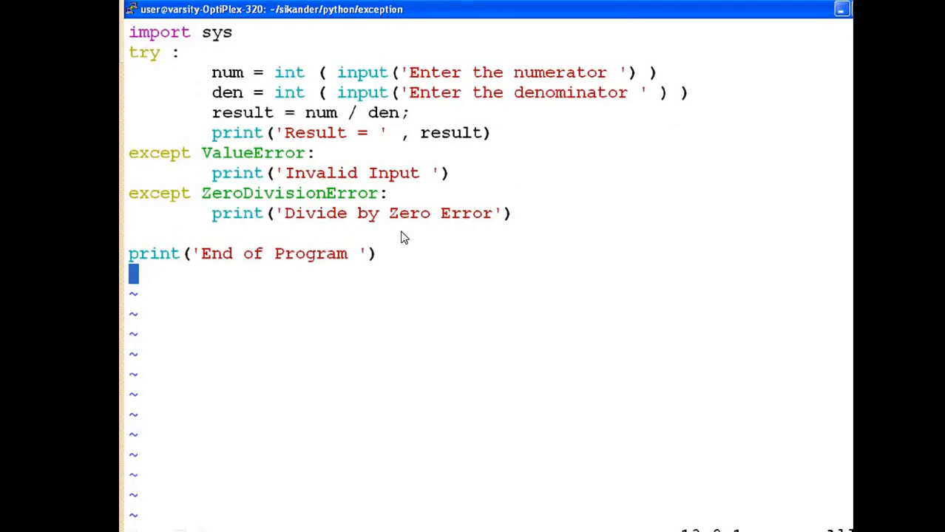
{"action": "mouse_move", "coordinate": [166, 90]}
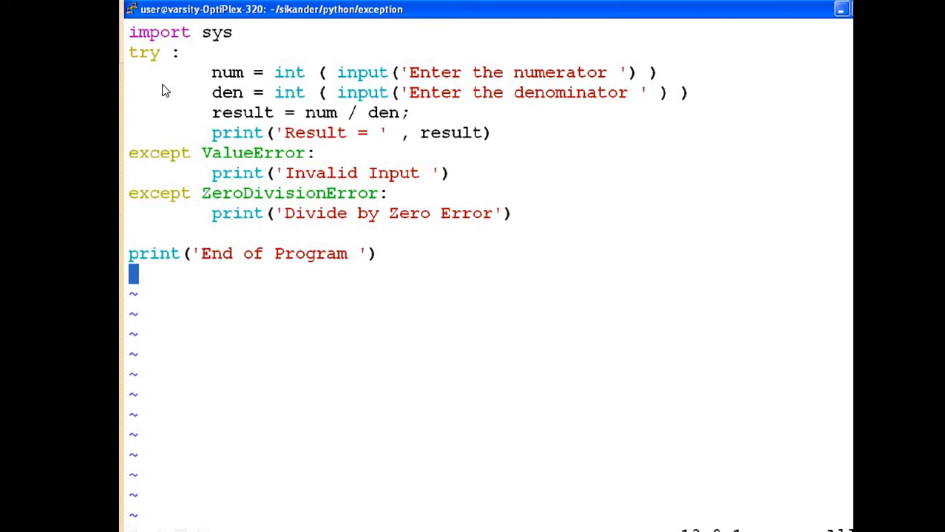
{"action": "mouse_move", "coordinate": [259, 71]}
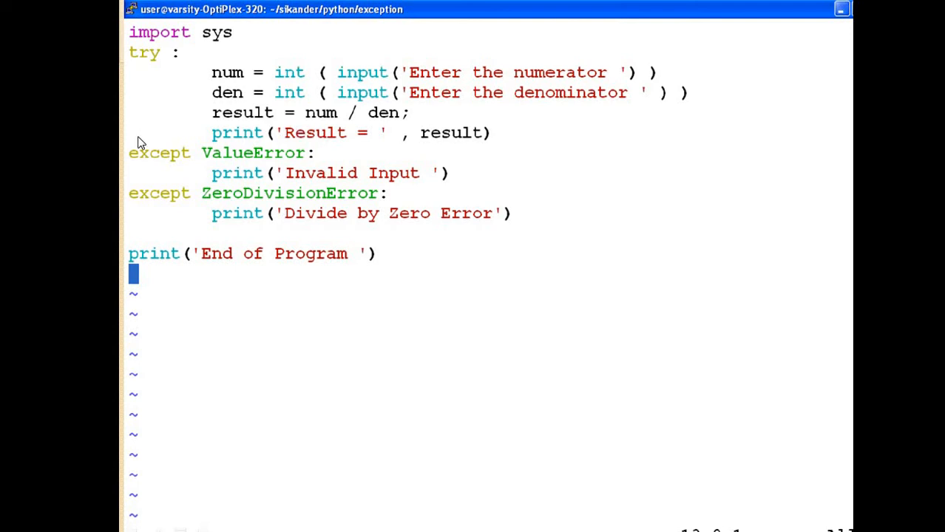
{"action": "mouse_move", "coordinate": [157, 172]}
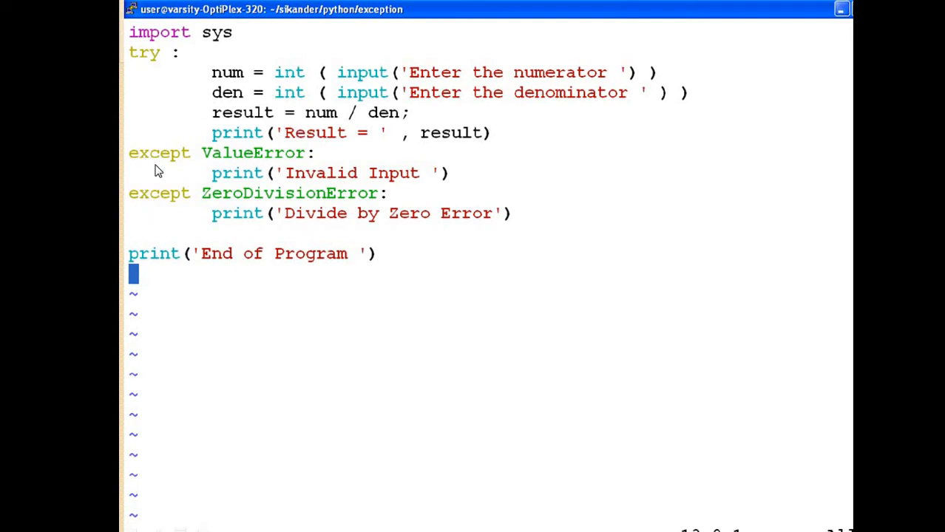
{"action": "mouse_move", "coordinate": [259, 167]}
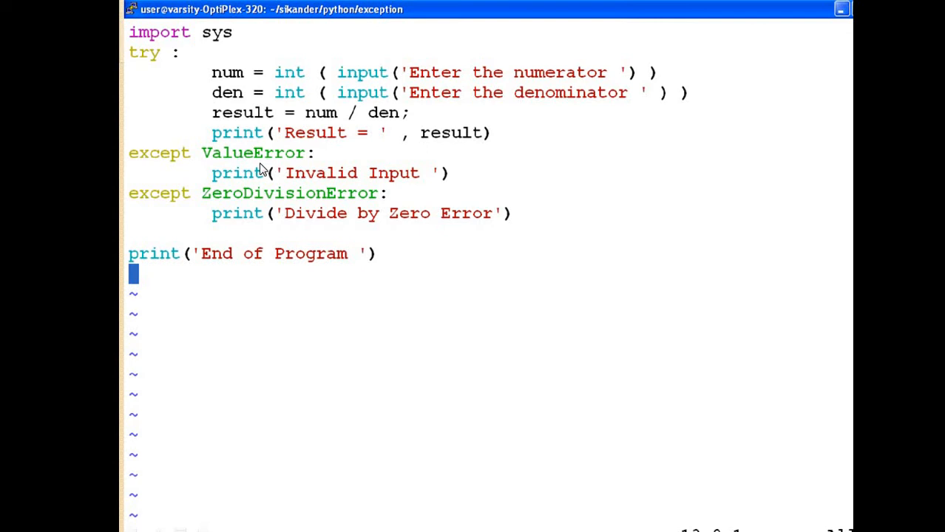
{"action": "mouse_move", "coordinate": [204, 44]}
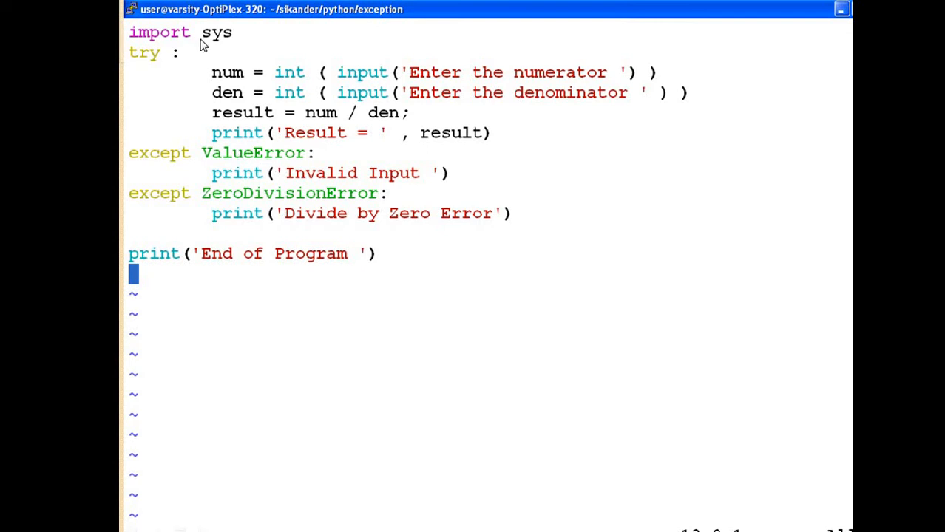
{"action": "mouse_move", "coordinate": [290, 210]}
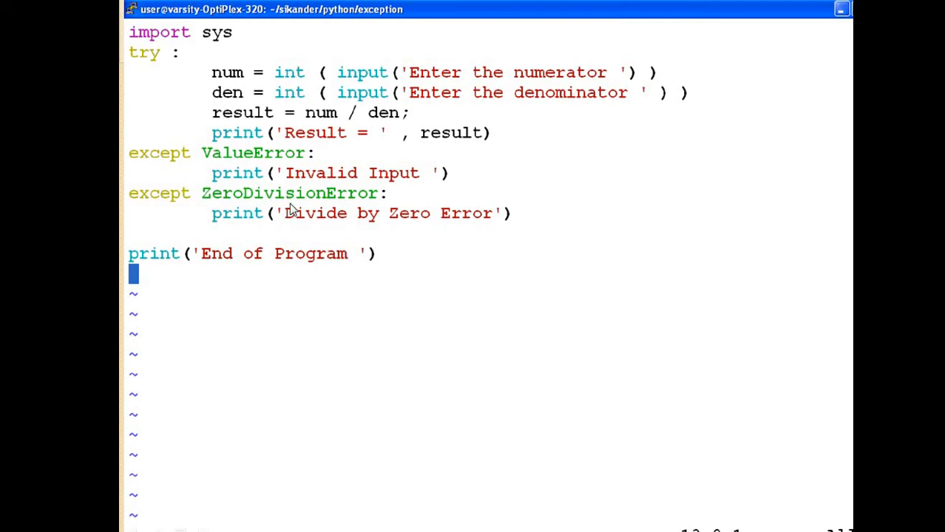
{"action": "mouse_move", "coordinate": [249, 166]}
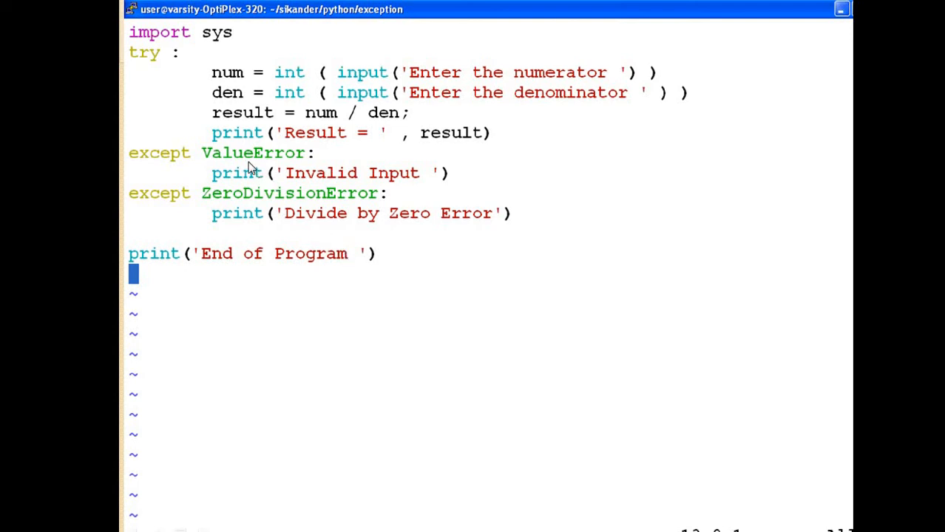
{"action": "mouse_move", "coordinate": [250, 169]}
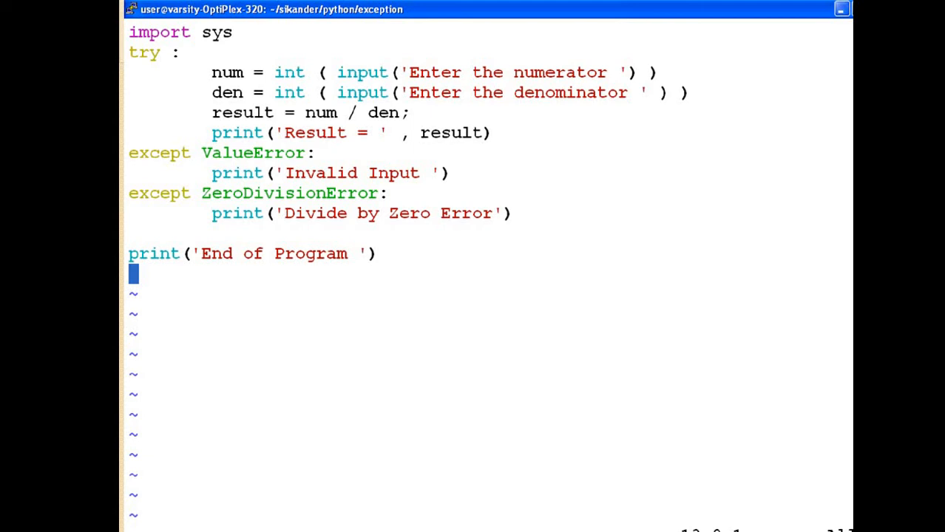
{"action": "mouse_move", "coordinate": [254, 136]}
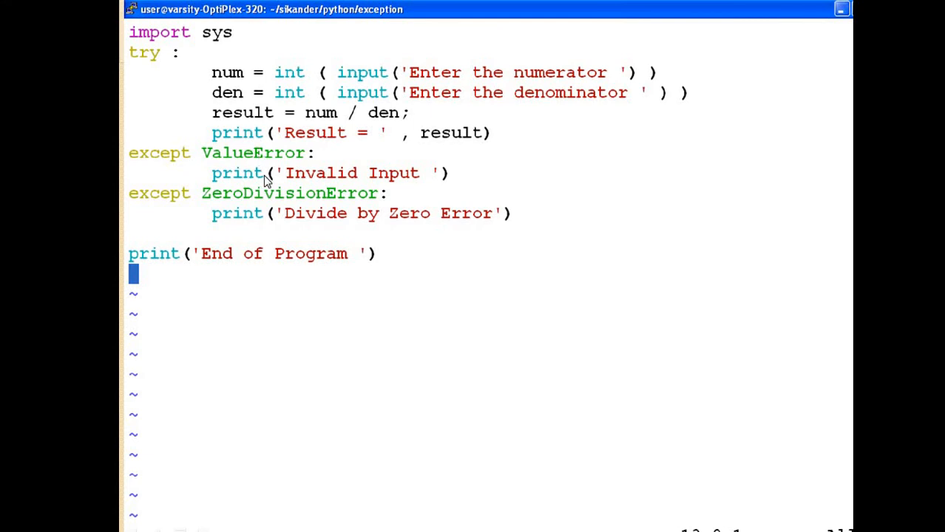
{"action": "mouse_move", "coordinate": [349, 206]}
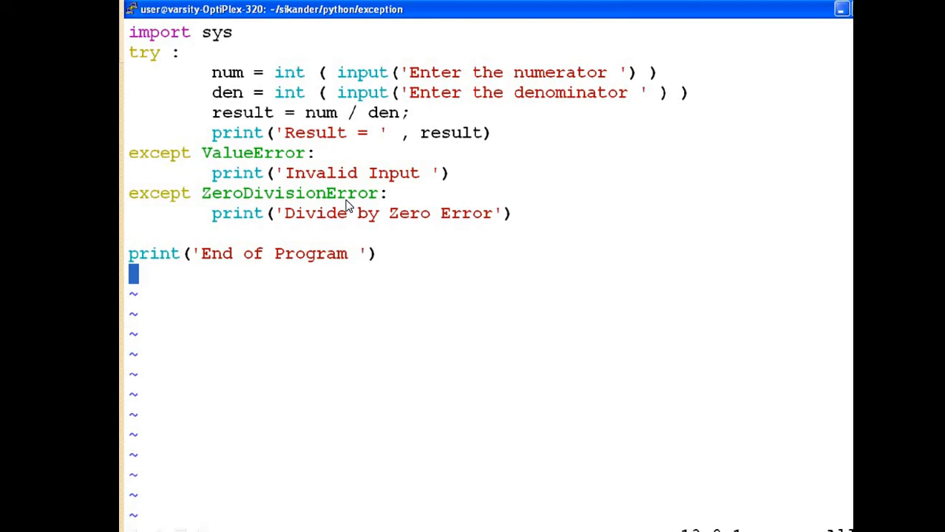
{"action": "mouse_move", "coordinate": [248, 213]}
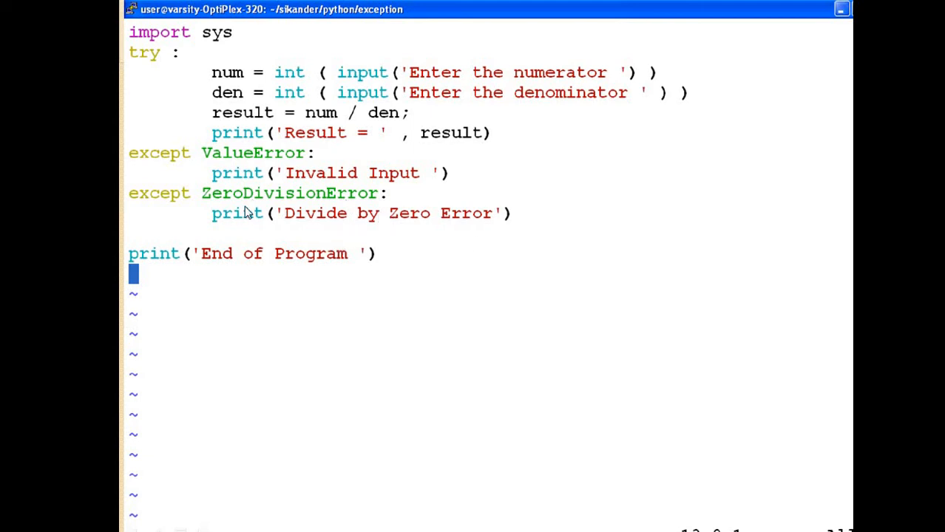
{"action": "mouse_move", "coordinate": [235, 221]}
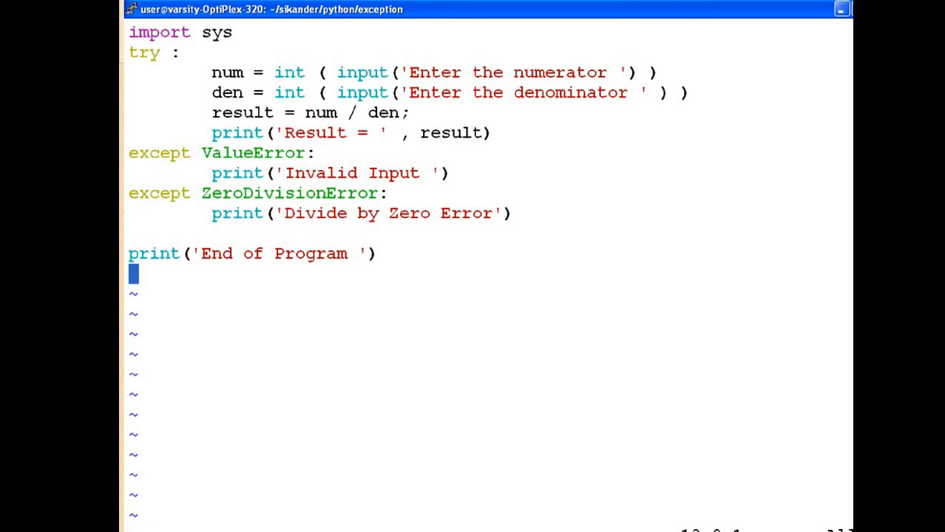
{"action": "mouse_move", "coordinate": [219, 175]}
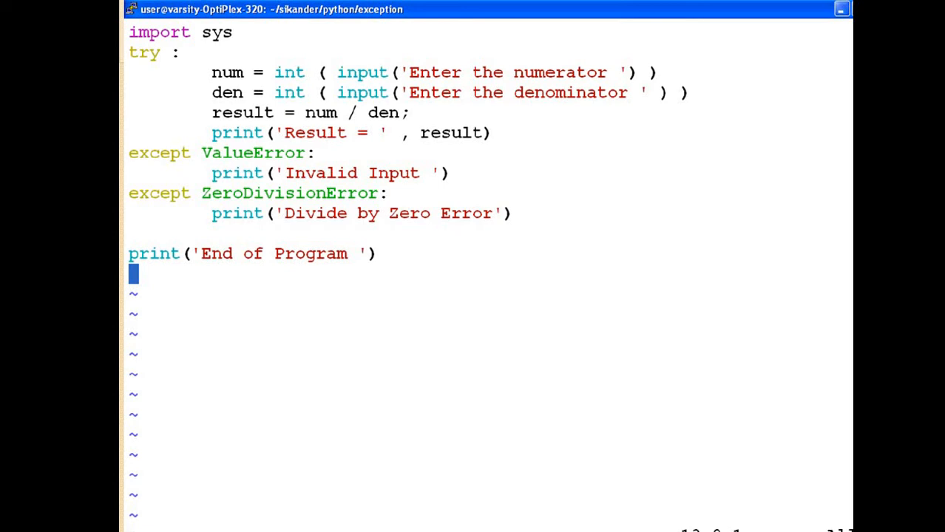
{"action": "mouse_move", "coordinate": [272, 156]}
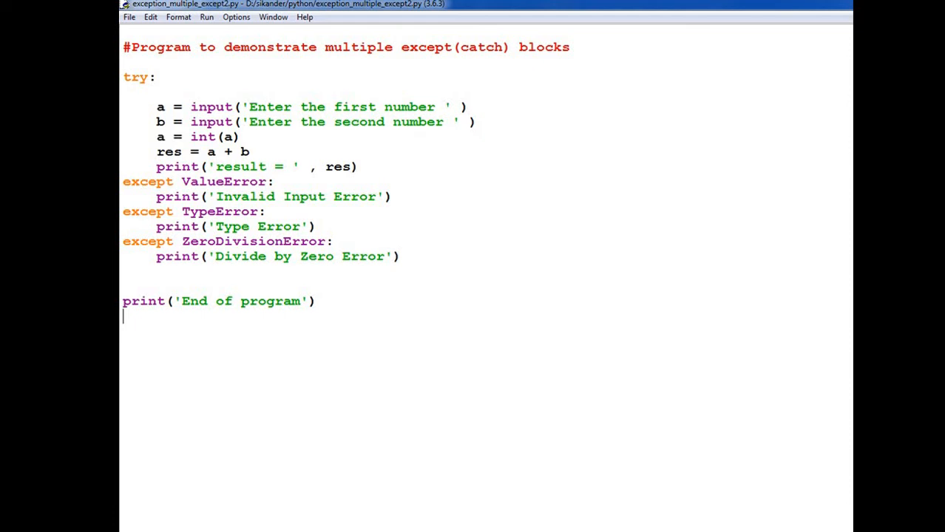
{"action": "mouse_move", "coordinate": [277, 213]}
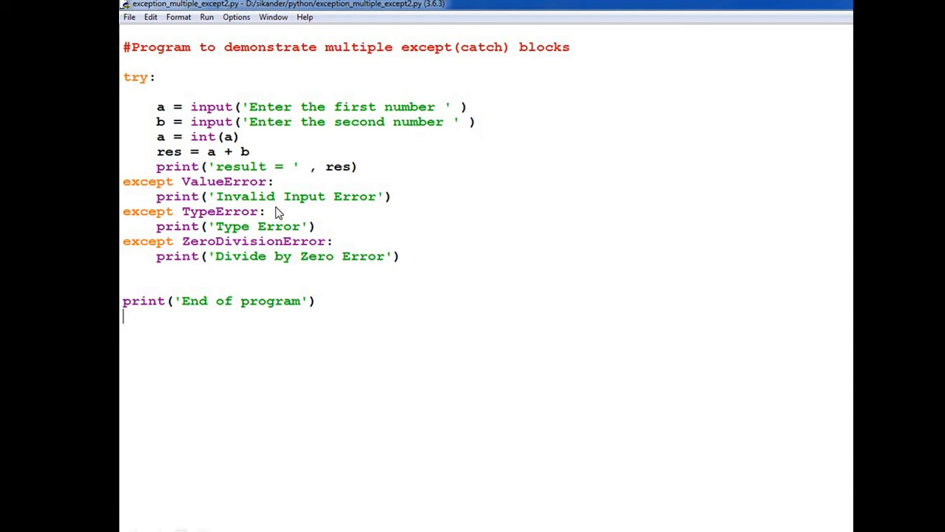
{"action": "mouse_move", "coordinate": [214, 257]}
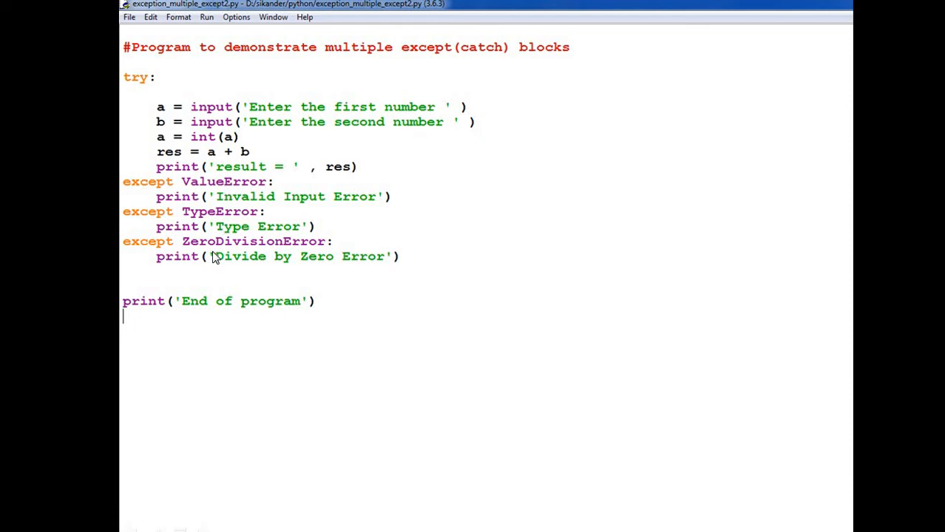
{"action": "mouse_move", "coordinate": [229, 220]}
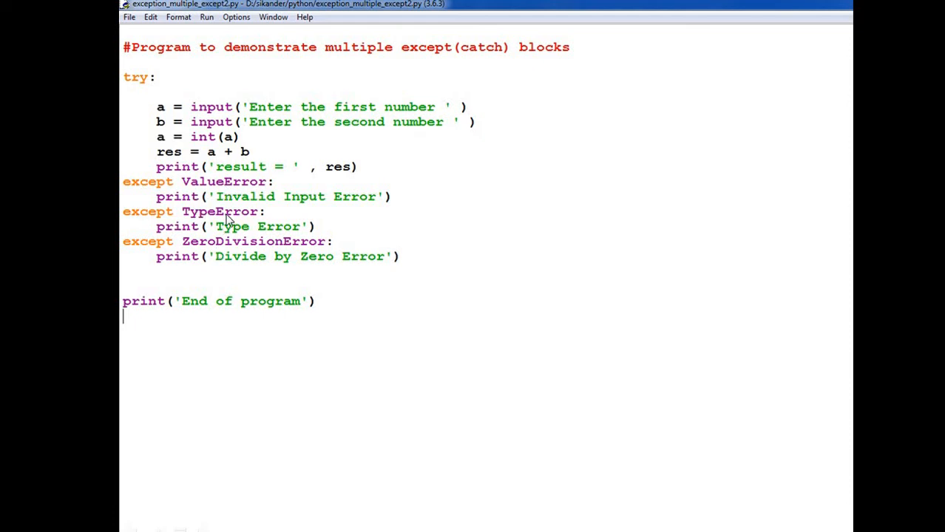
{"action": "mouse_move", "coordinate": [260, 299]}
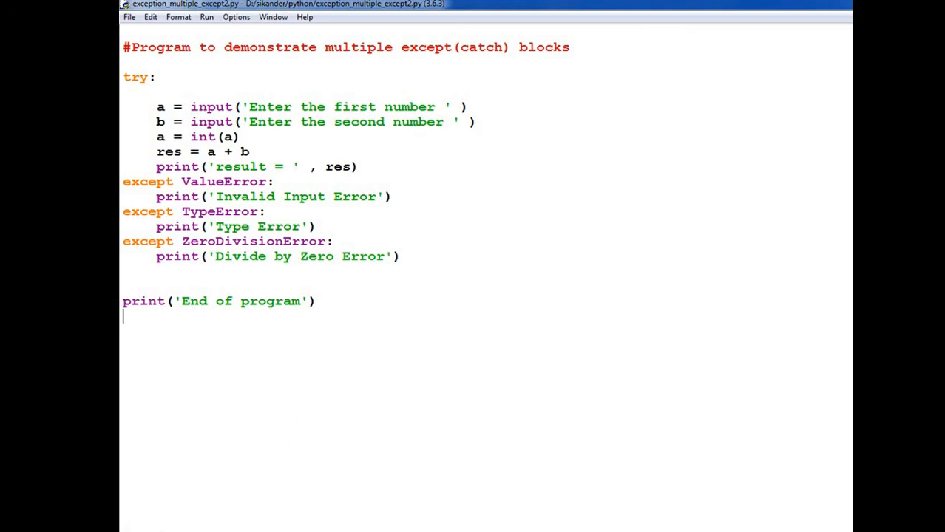
{"action": "mouse_move", "coordinate": [235, 245]}
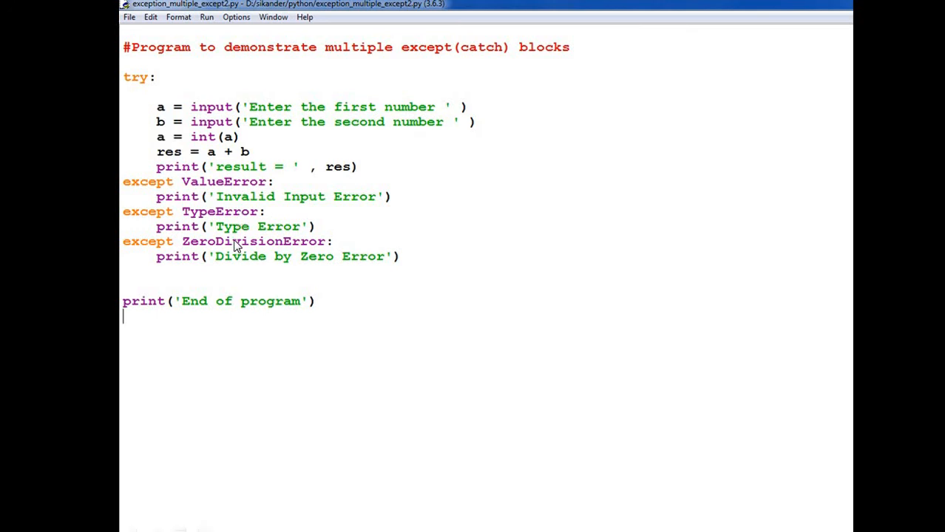
{"action": "mouse_move", "coordinate": [290, 306]}
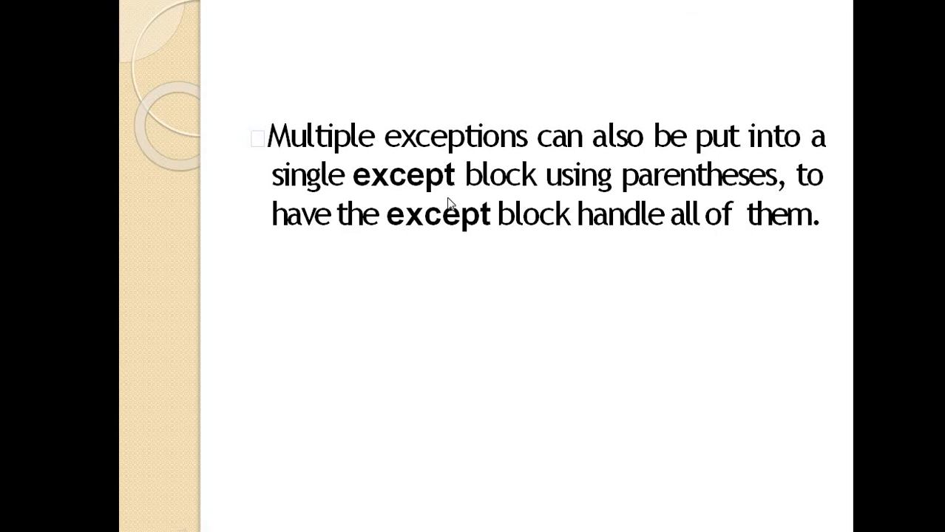
{"action": "mouse_move", "coordinate": [467, 257]}
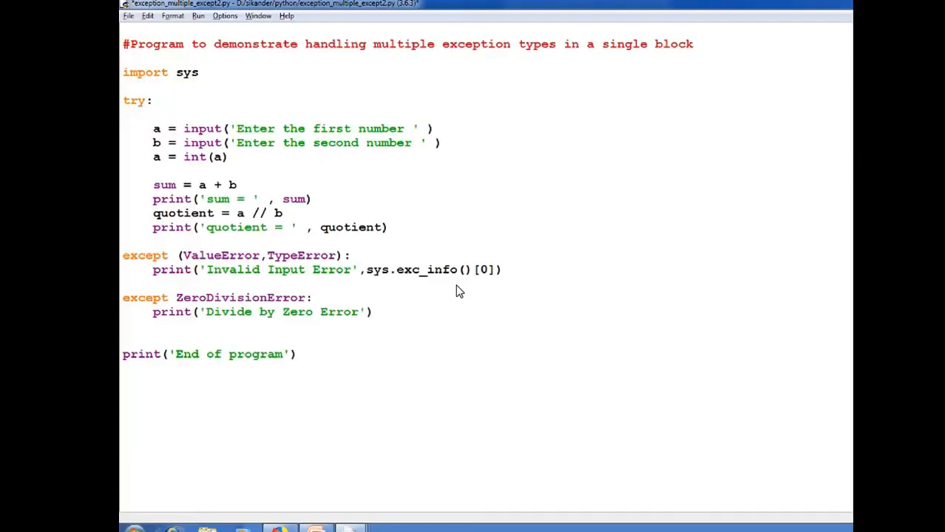
{"action": "mouse_move", "coordinate": [375, 454]}
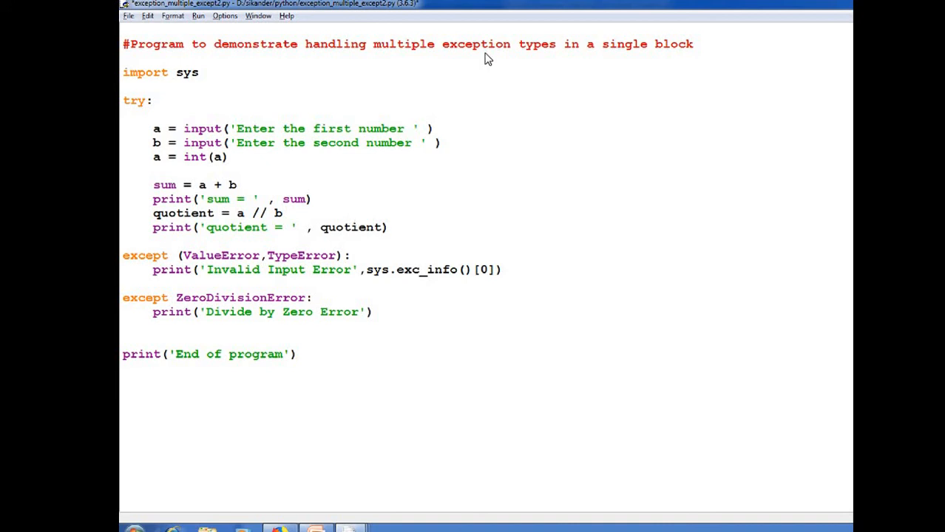
{"action": "mouse_move", "coordinate": [698, 38]}
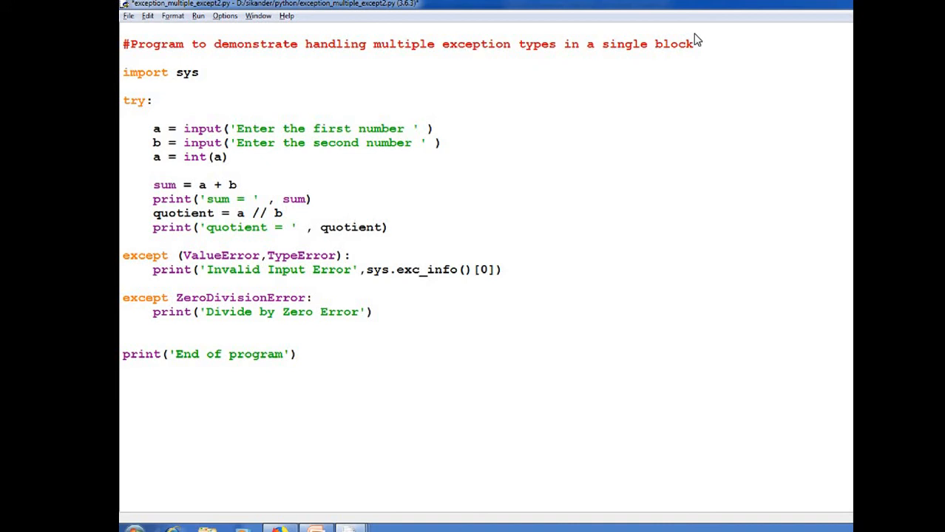
{"action": "mouse_move", "coordinate": [283, 266]}
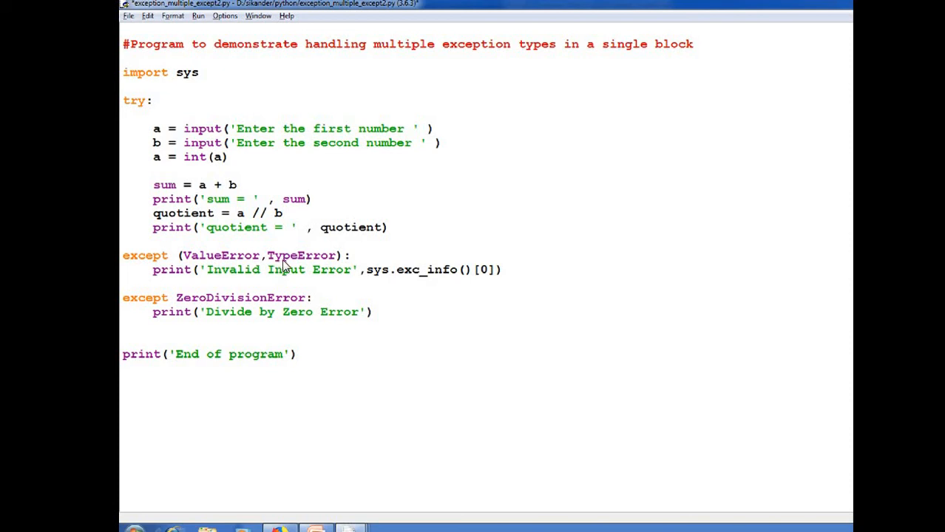
{"action": "mouse_move", "coordinate": [264, 266]}
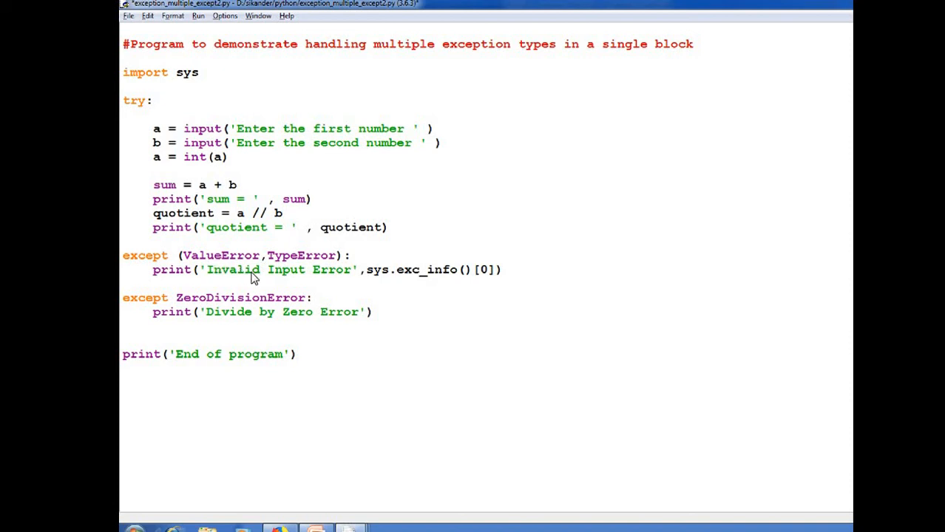
{"action": "mouse_move", "coordinate": [297, 274]}
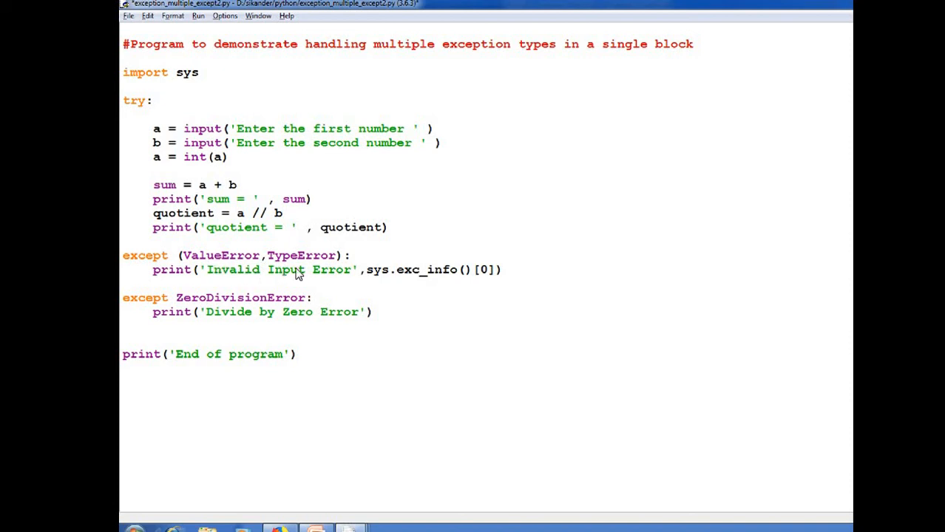
{"action": "mouse_move", "coordinate": [311, 263]}
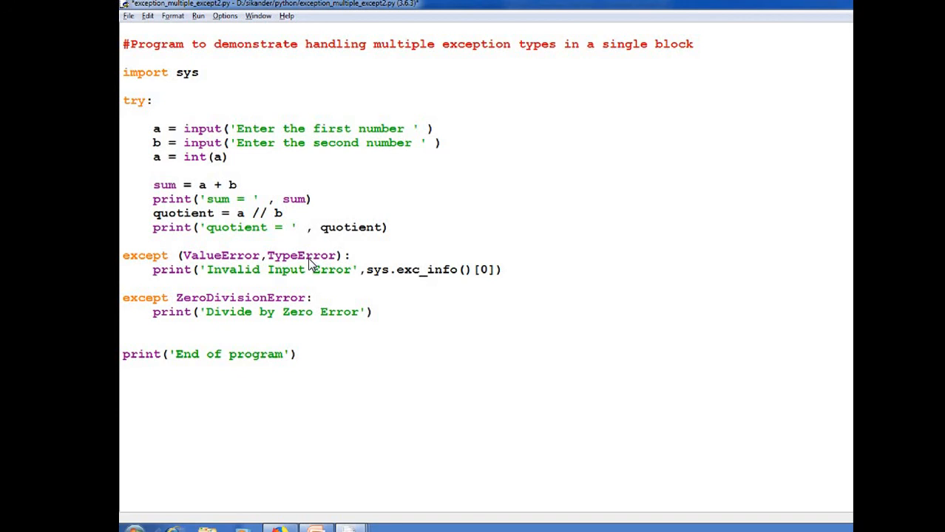
{"action": "mouse_move", "coordinate": [691, 63]}
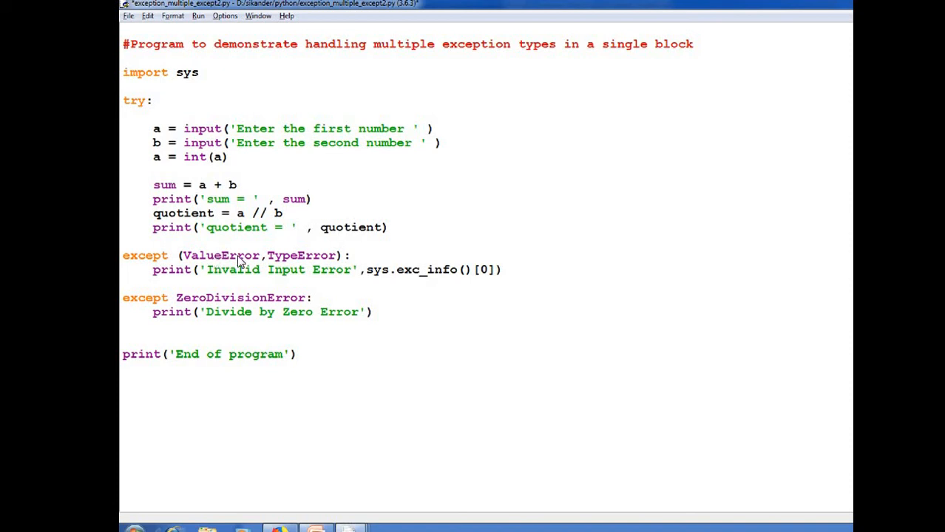
{"action": "mouse_move", "coordinate": [343, 287]}
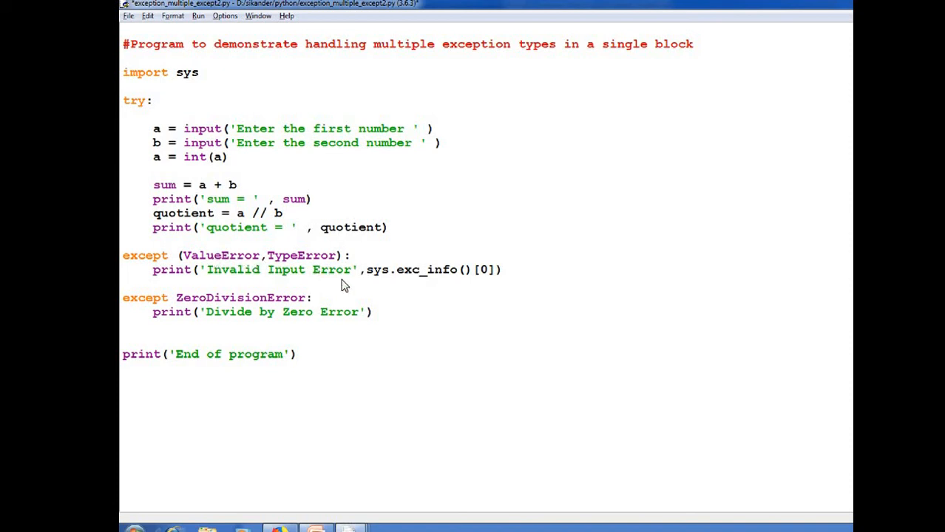
{"action": "mouse_move", "coordinate": [256, 284]}
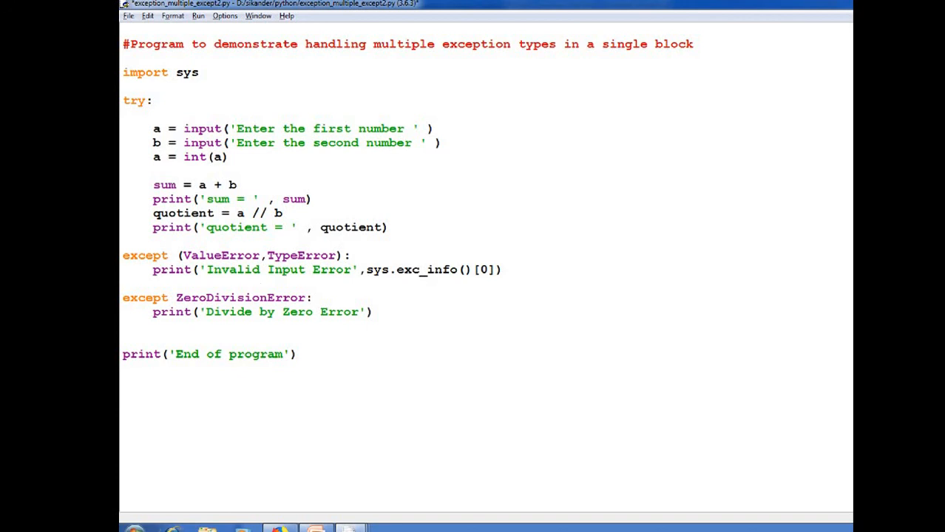
{"action": "mouse_move", "coordinate": [163, 402]}
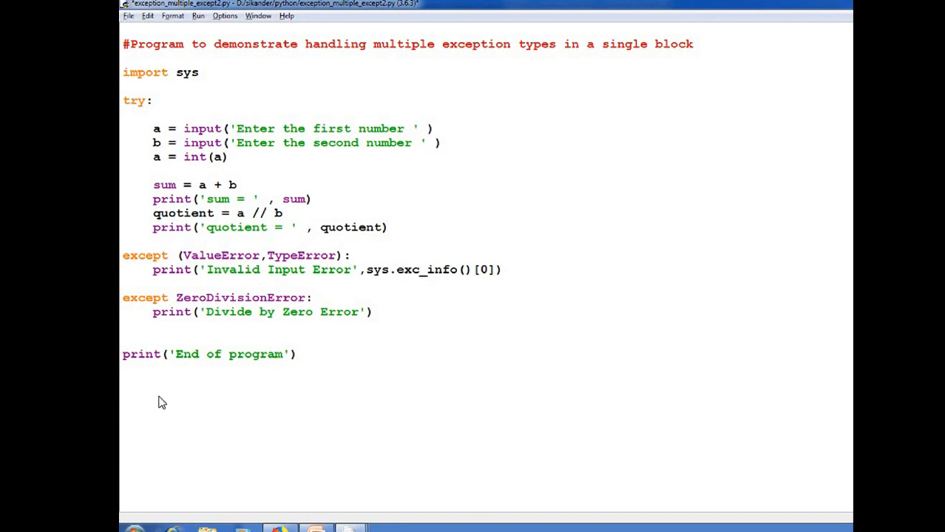
{"action": "mouse_move", "coordinate": [240, 337]}
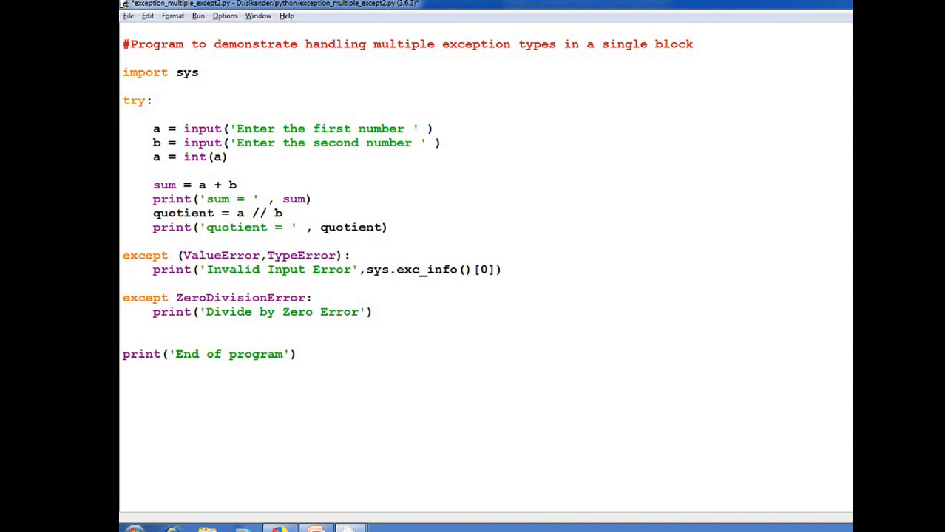
{"action": "mouse_move", "coordinate": [200, 377]}
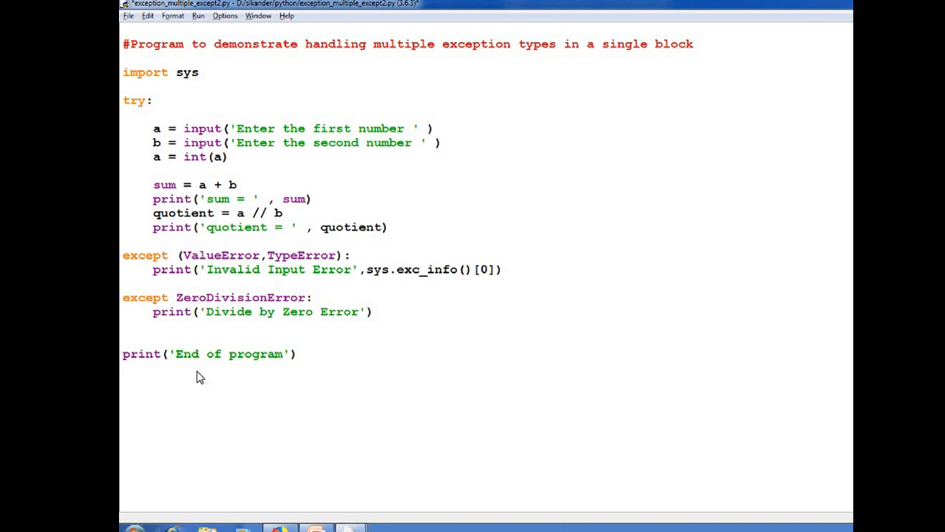
{"action": "mouse_move", "coordinate": [213, 369]}
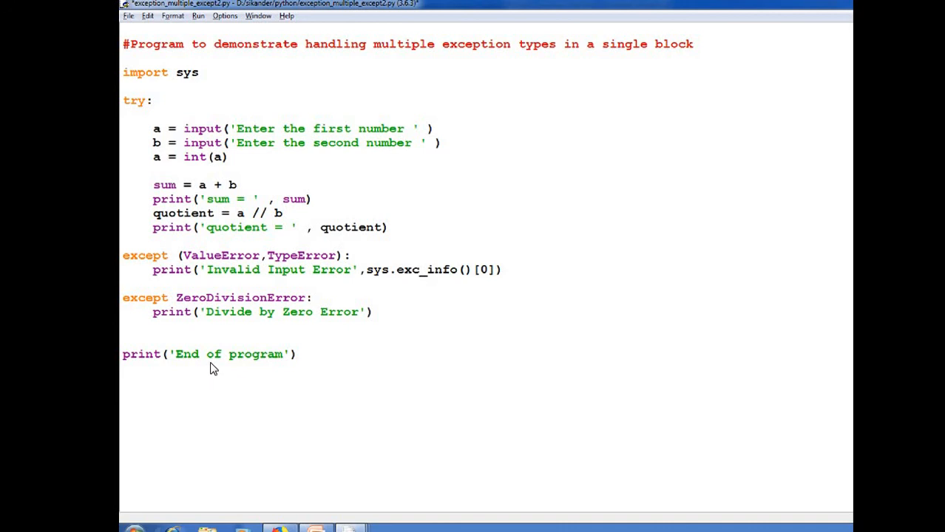
{"action": "mouse_move", "coordinate": [248, 146]}
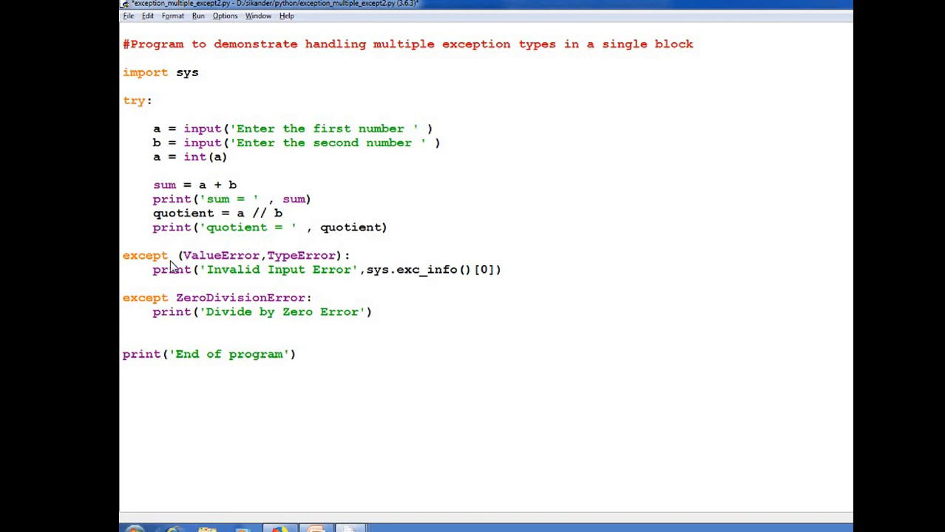
{"action": "mouse_move", "coordinate": [109, 259]}
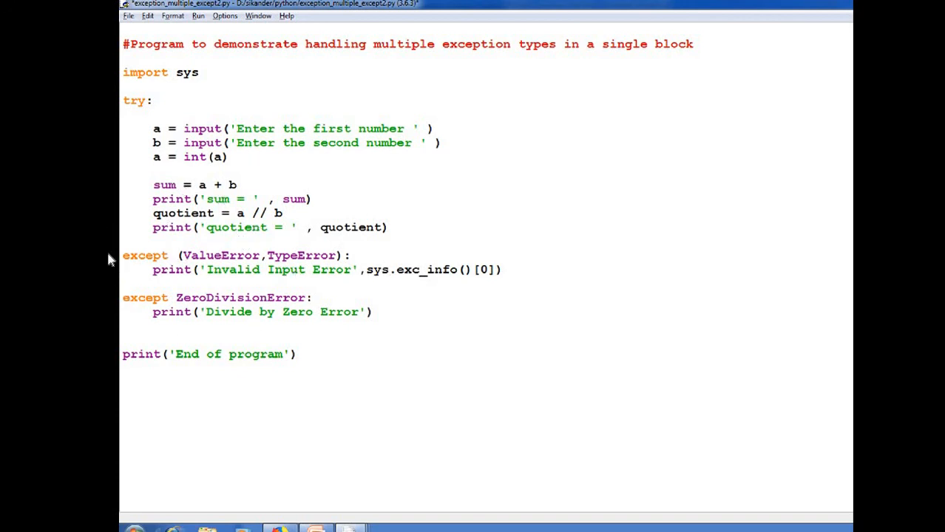
{"action": "mouse_move", "coordinate": [225, 254]}
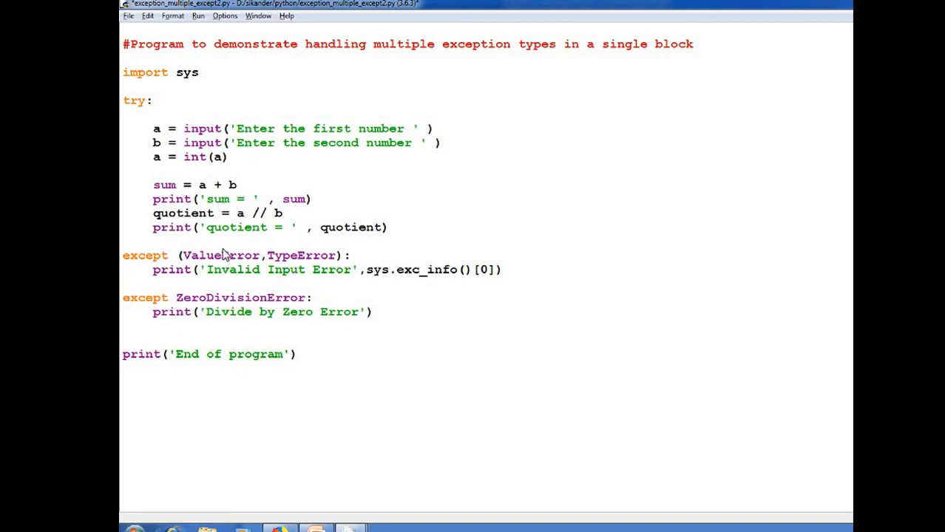
{"action": "mouse_move", "coordinate": [320, 278]}
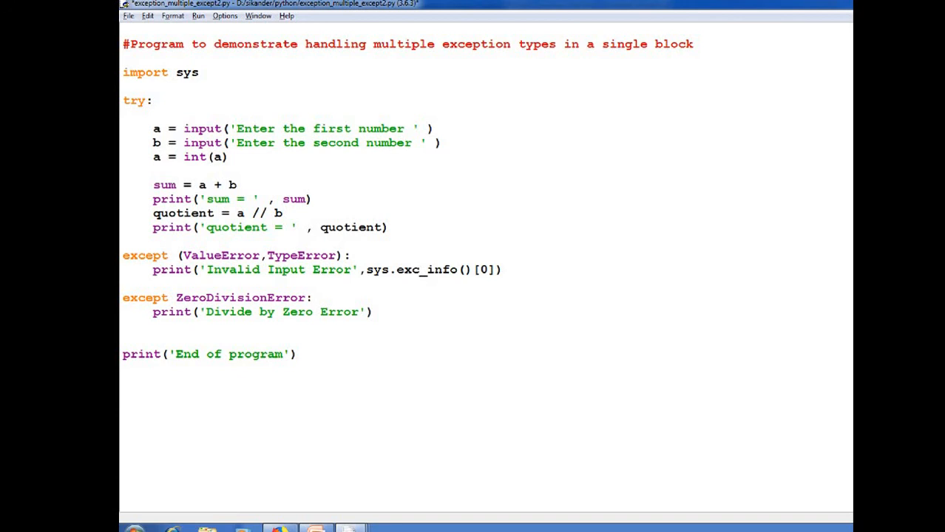
{"action": "mouse_move", "coordinate": [248, 245]}
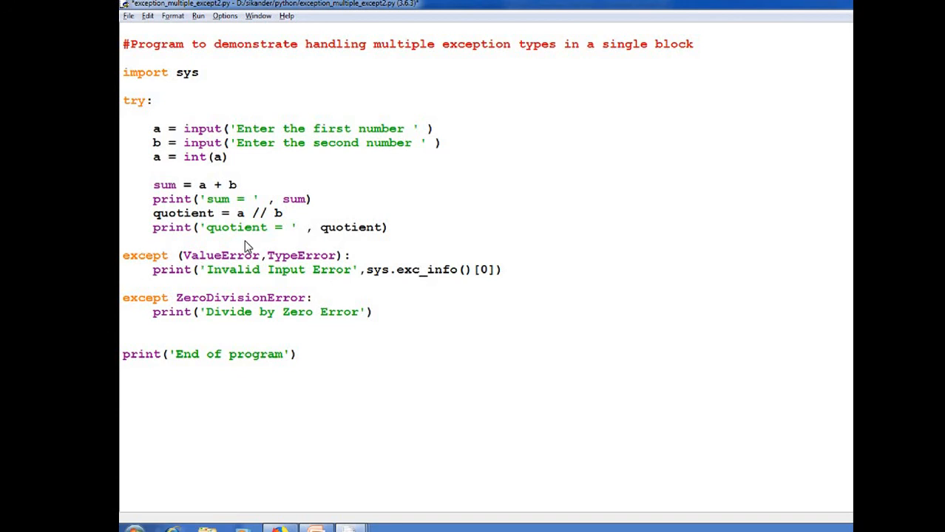
{"action": "mouse_move", "coordinate": [462, 391]}
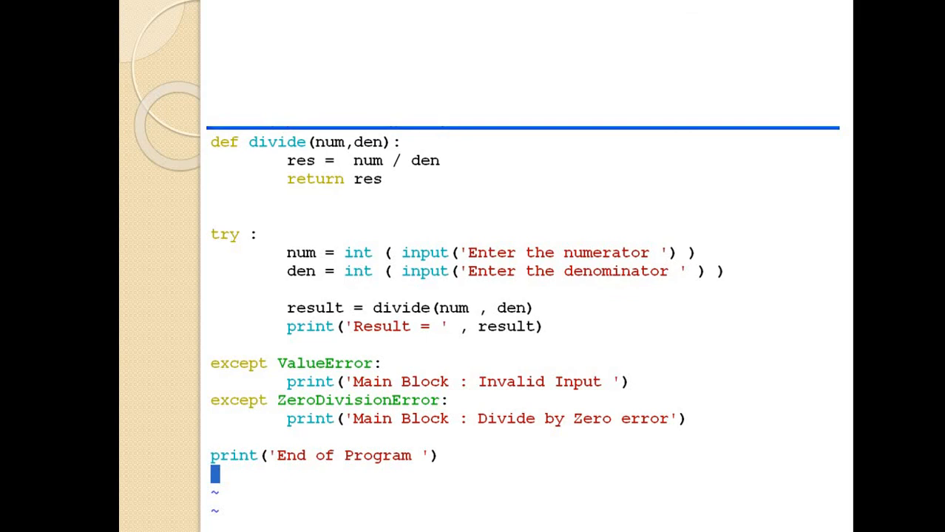
{"action": "mouse_move", "coordinate": [347, 313]}
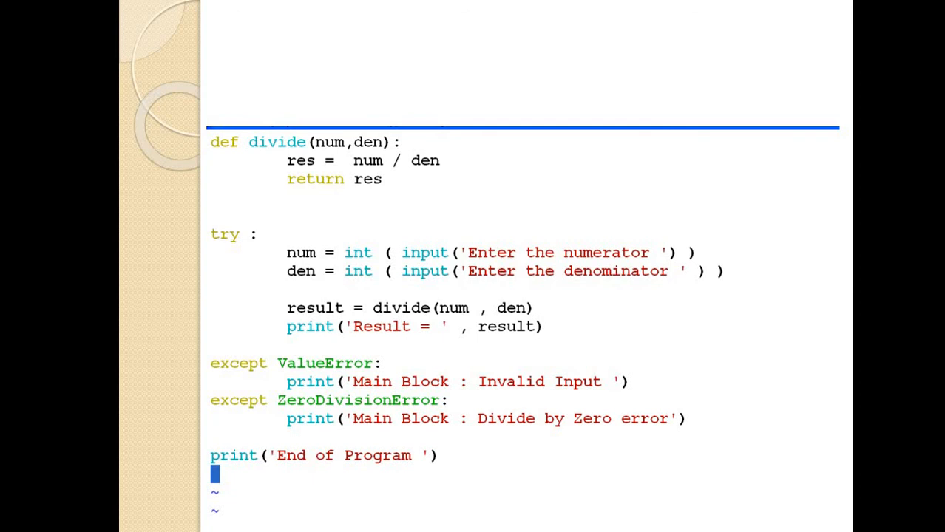
{"action": "mouse_move", "coordinate": [473, 236]}
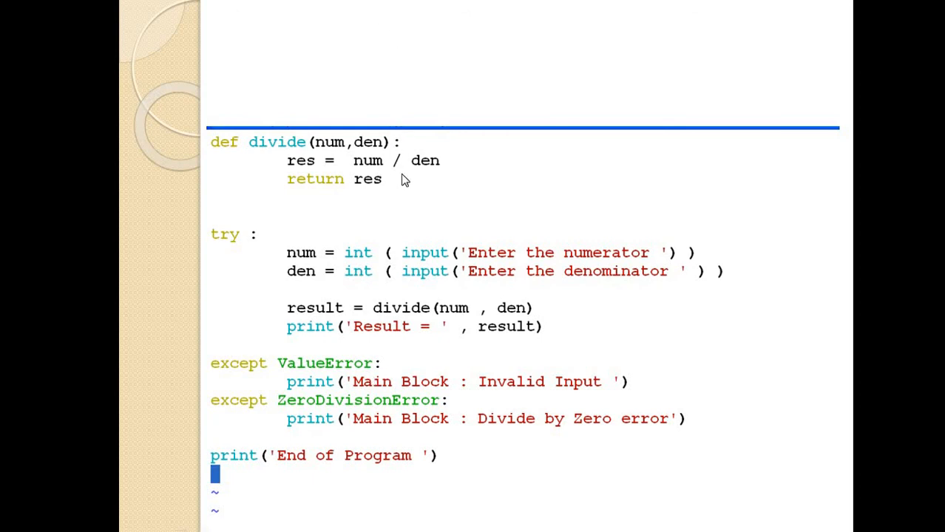
{"action": "mouse_move", "coordinate": [301, 305]}
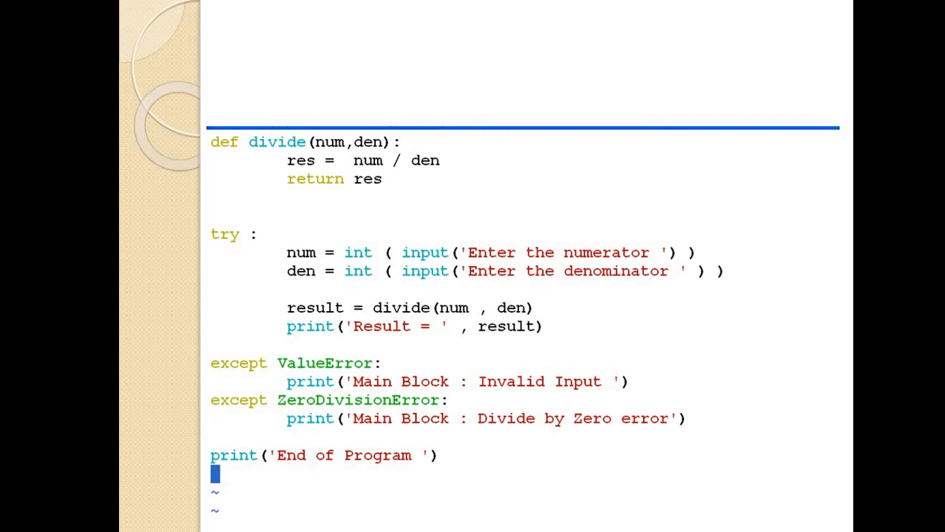
{"action": "mouse_move", "coordinate": [397, 292]}
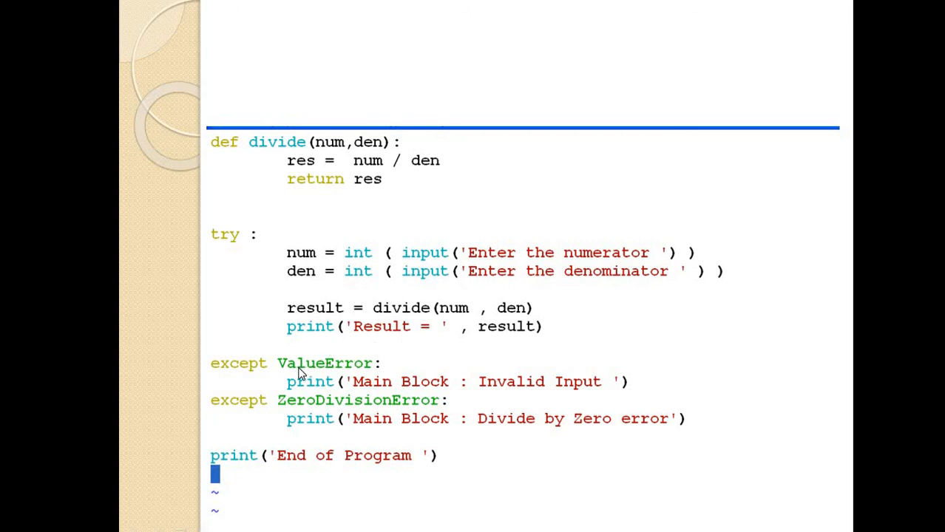
{"action": "mouse_move", "coordinate": [346, 373]}
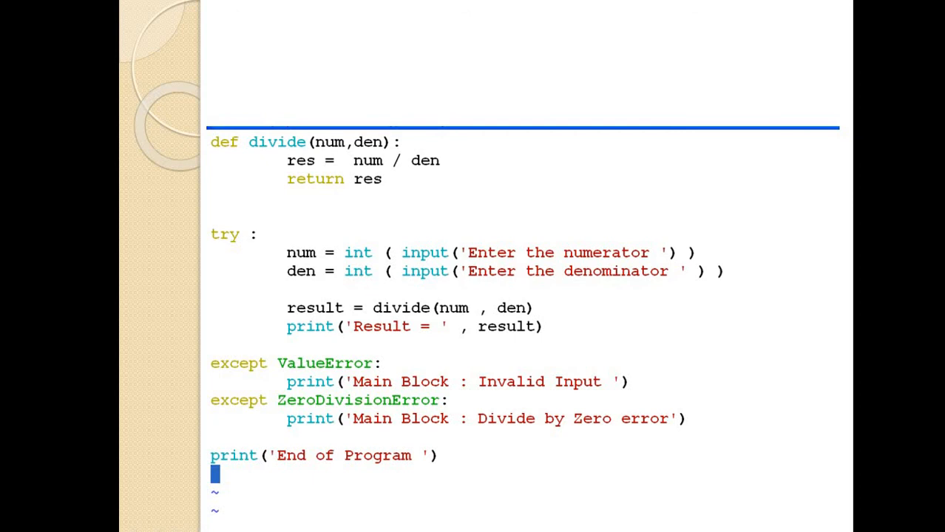
{"action": "mouse_move", "coordinate": [417, 432]}
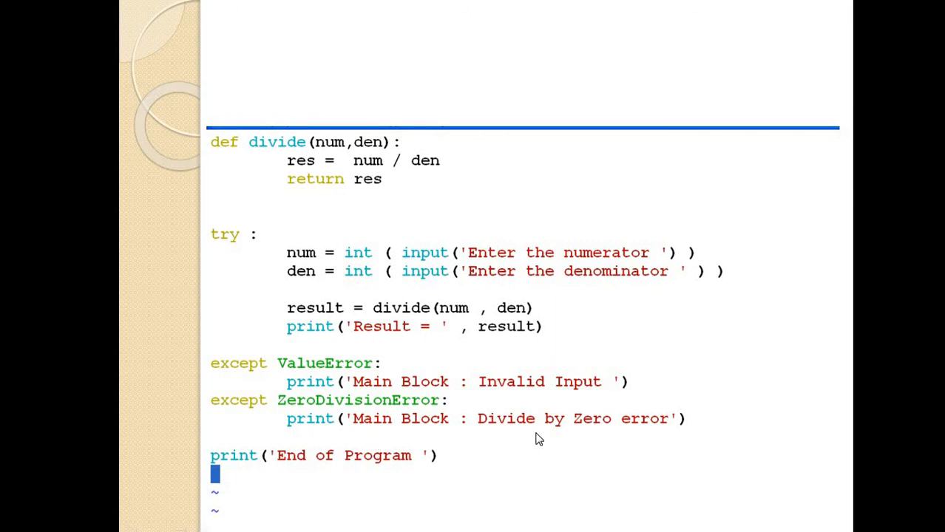
{"action": "mouse_move", "coordinate": [653, 443]}
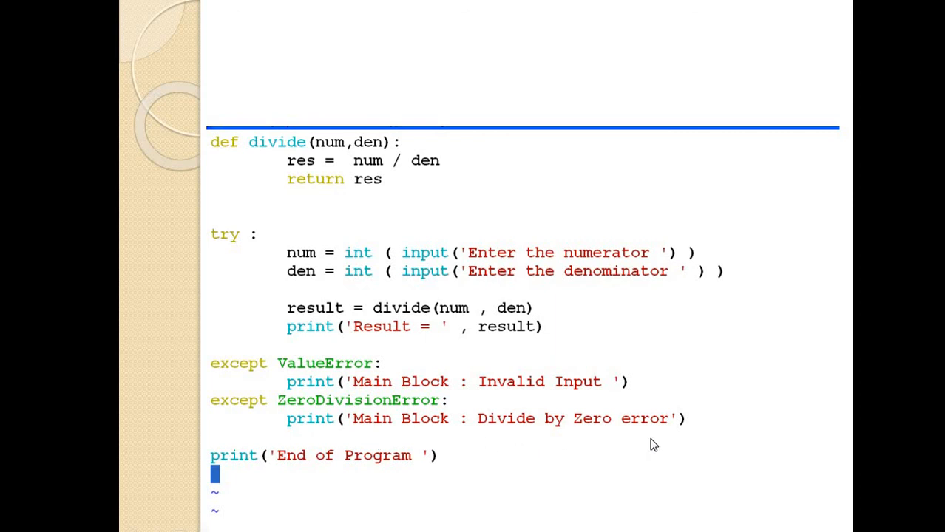